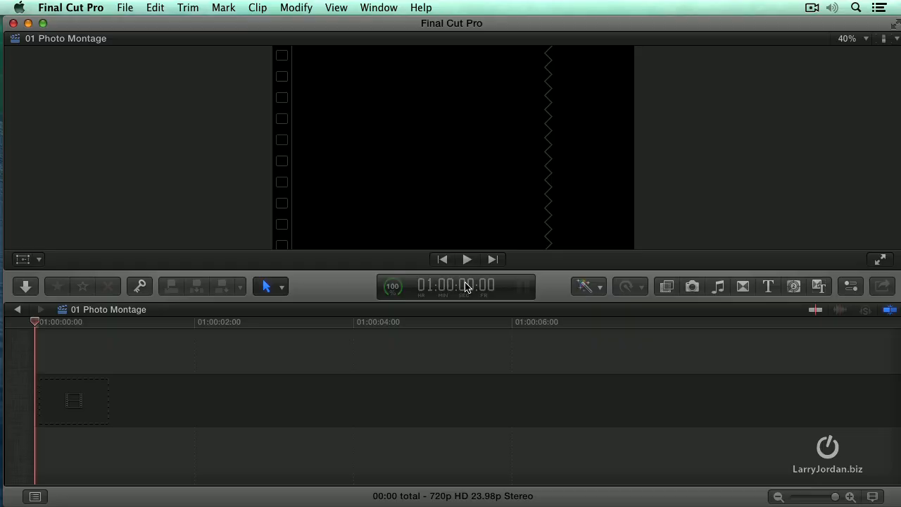
mouse_move(791, 298)
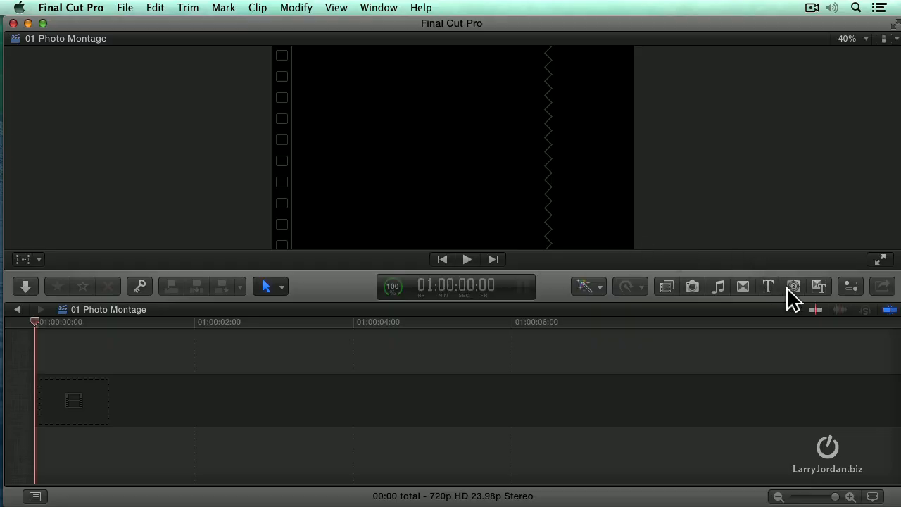
Add the Whoosh generator from the Photo Montage category to the empty timeline.
left_click(794, 286)
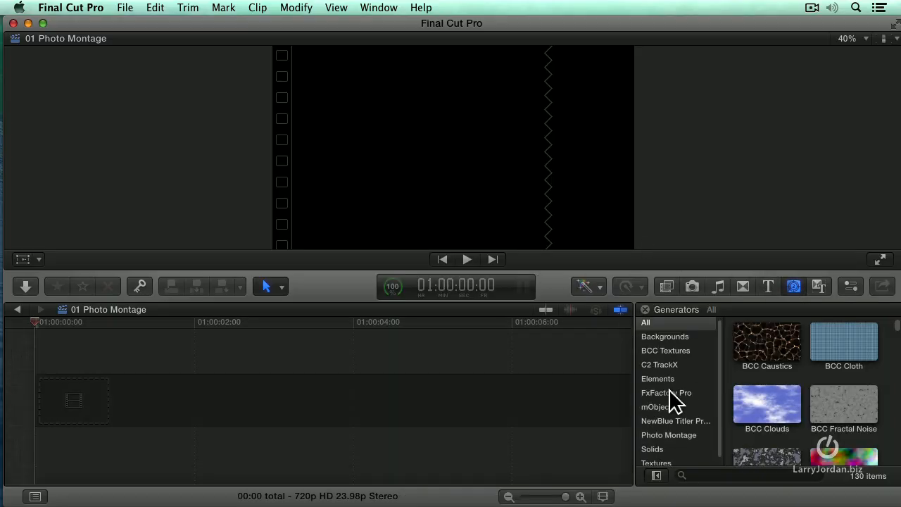
left_click(668, 433)
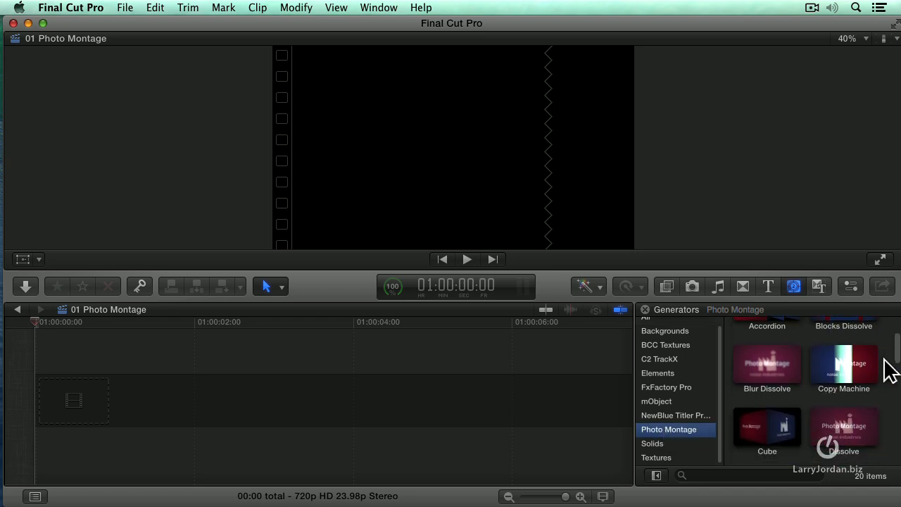
scroll("down", 3)
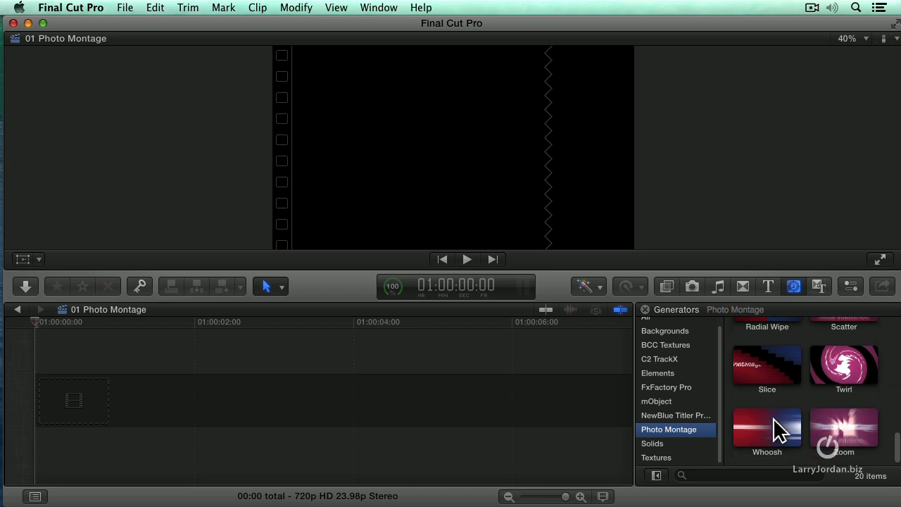
left_click(766, 428)
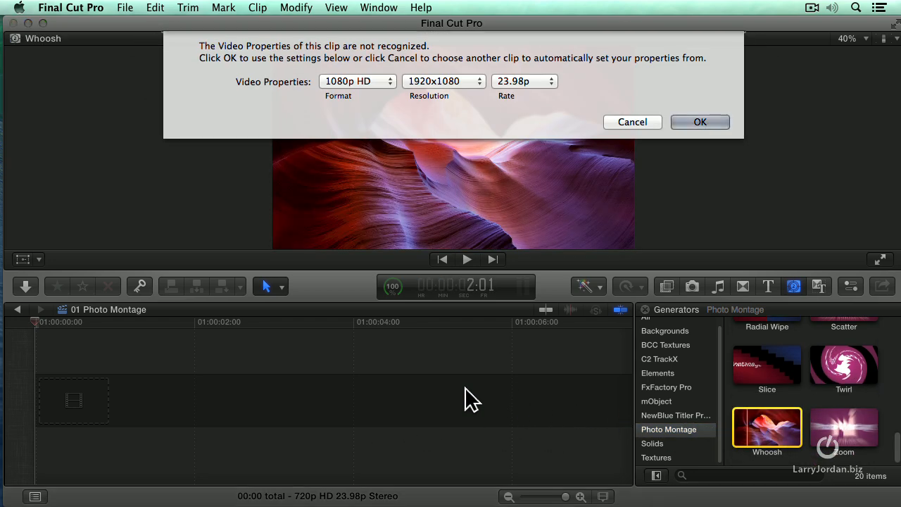
Confirm the clip's video properties as 720p HD at 23.98p.
left_click(357, 80)
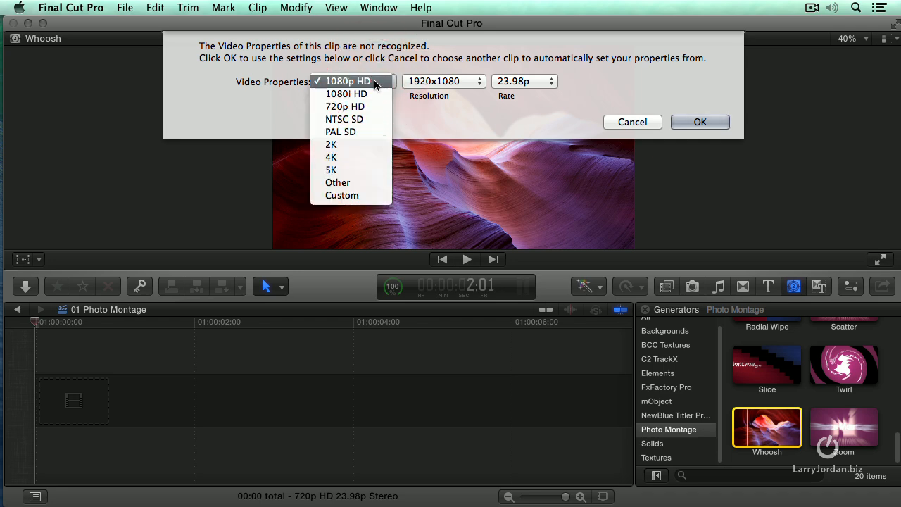
left_click(344, 107)
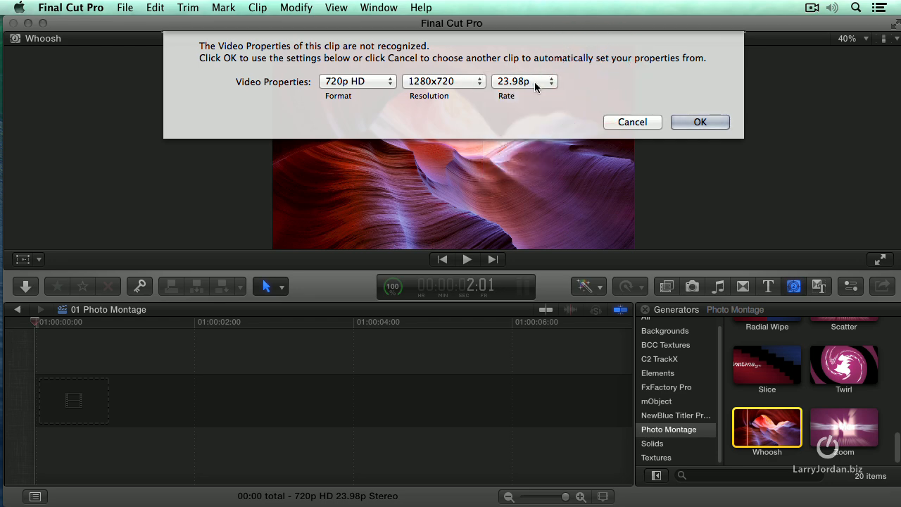
left_click(700, 121)
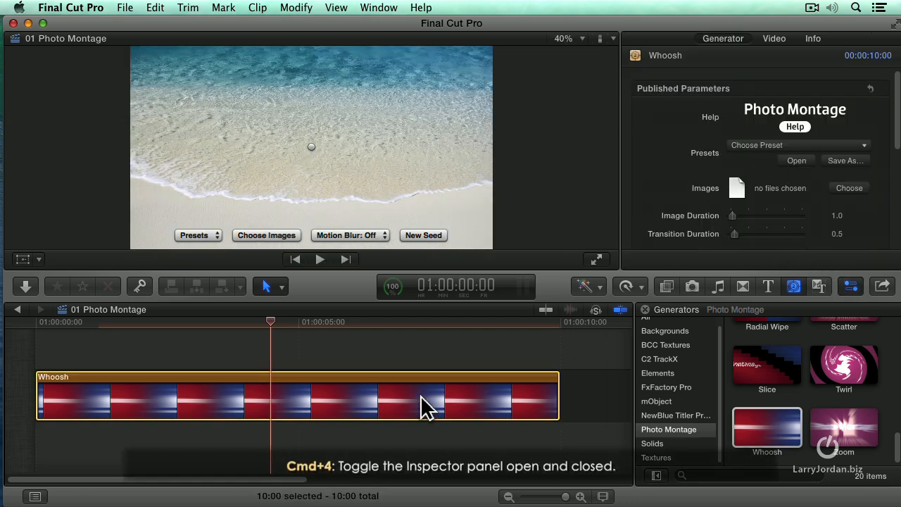
mouse_move(771, 147)
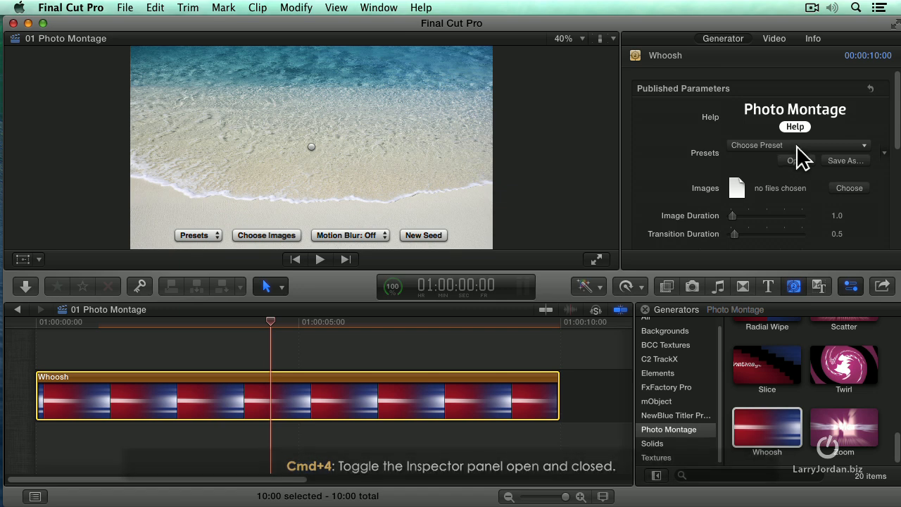
Browse the Whoosh clip's built-in montage presets toward Neat Flythrough.
left_click(795, 145)
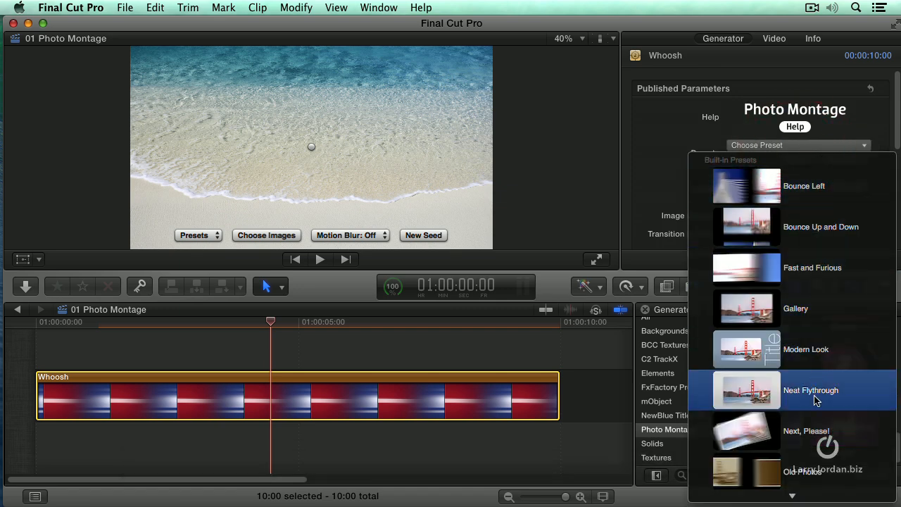
scroll("down", 3)
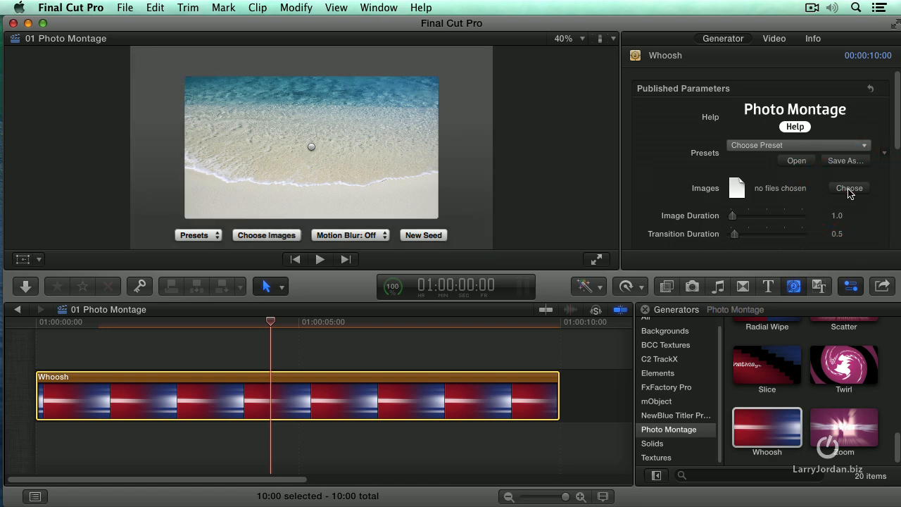
Select the Banff, Bench, Berries, Duck and Mountains stills from the Nature folder as montage images.
left_click(849, 189)
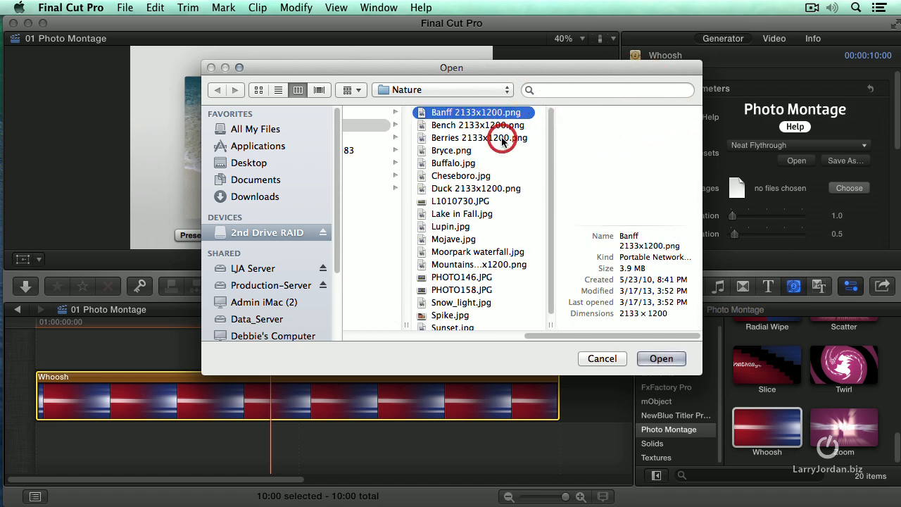
left_click(479, 137)
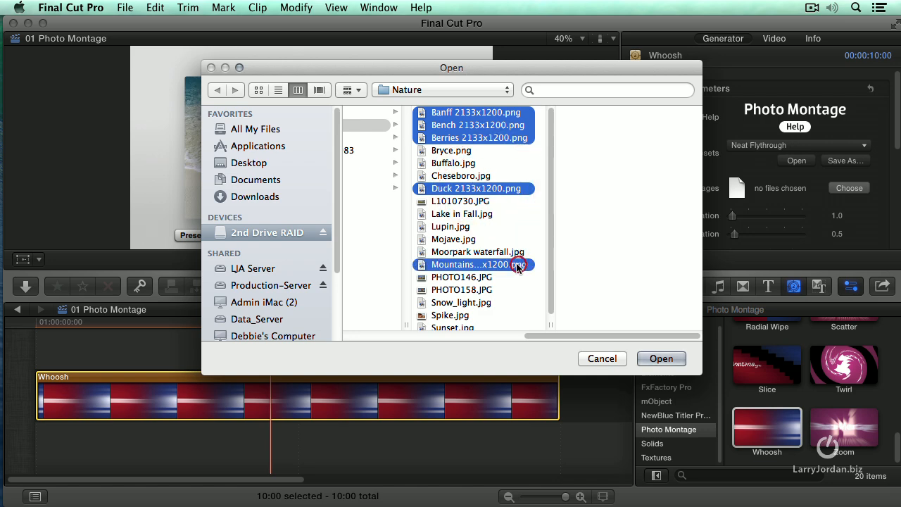
left_click(660, 359)
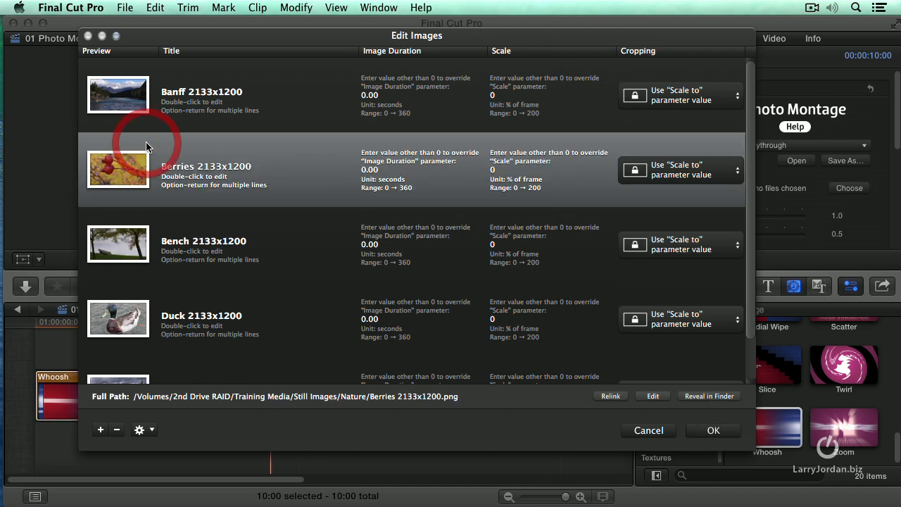
mouse_move(148, 161)
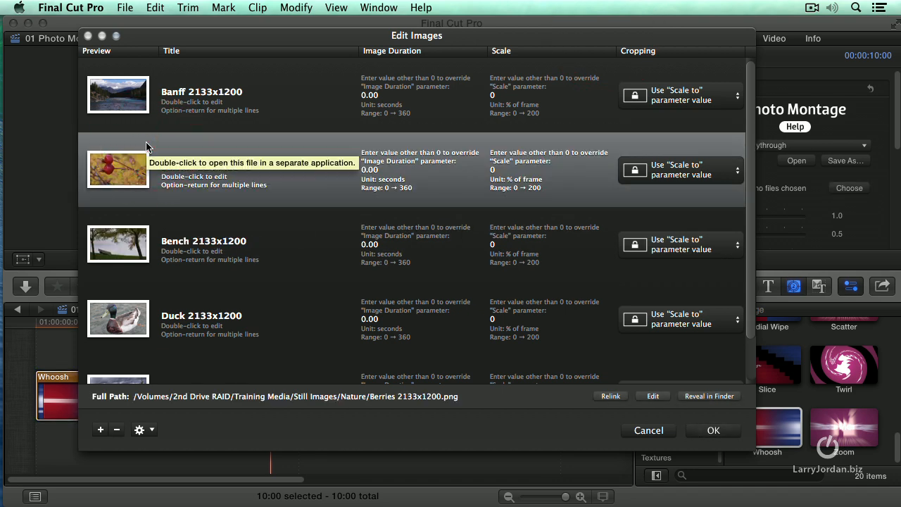
mouse_move(298, 105)
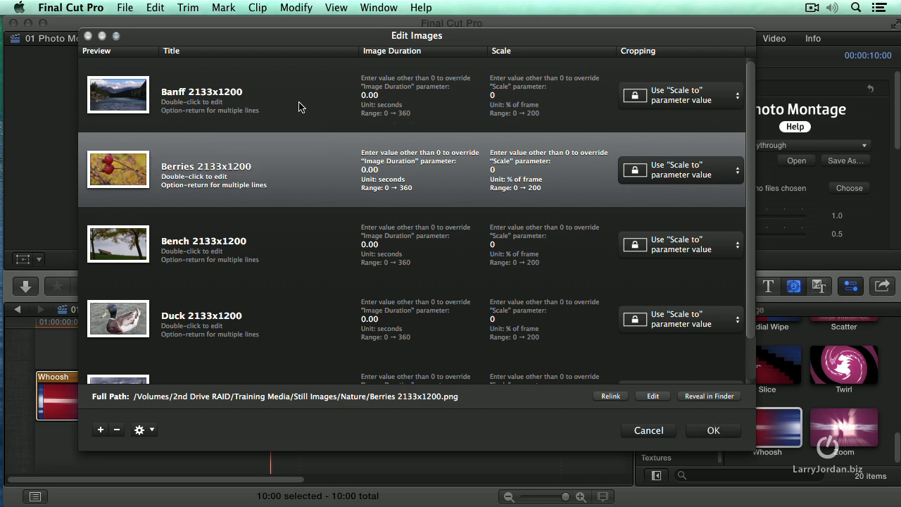
Retitle the stills Mountain River, Wild Berries and Lonely Bench in the Edit Images window.
left_click(202, 92)
type("Mountain River")
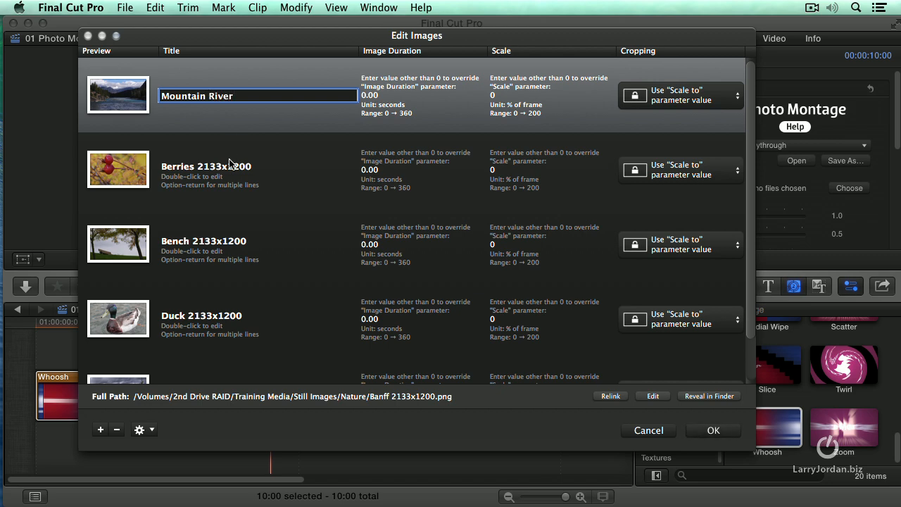
double_click(205, 169)
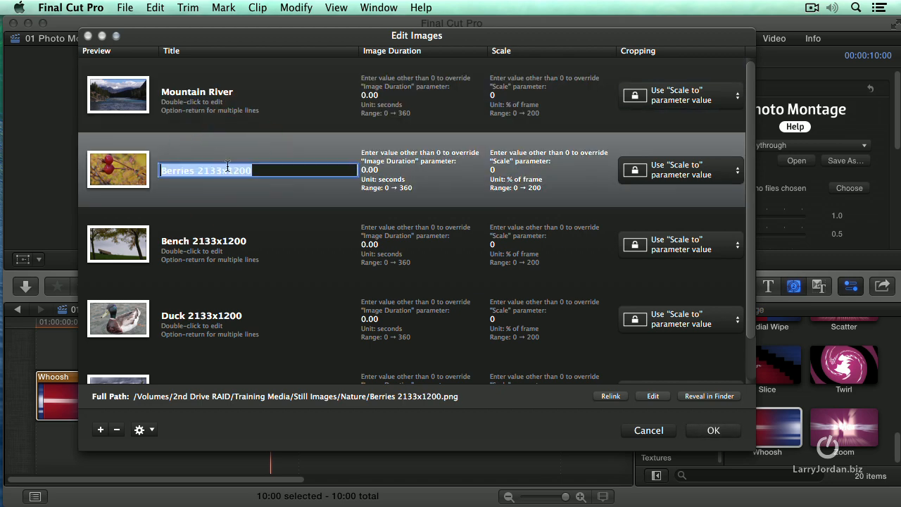
type("Wild Berries")
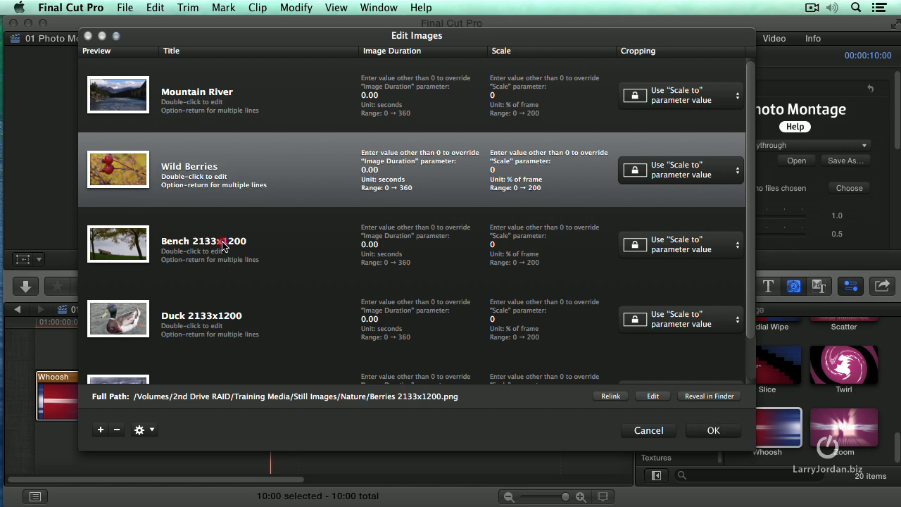
left_click(203, 247)
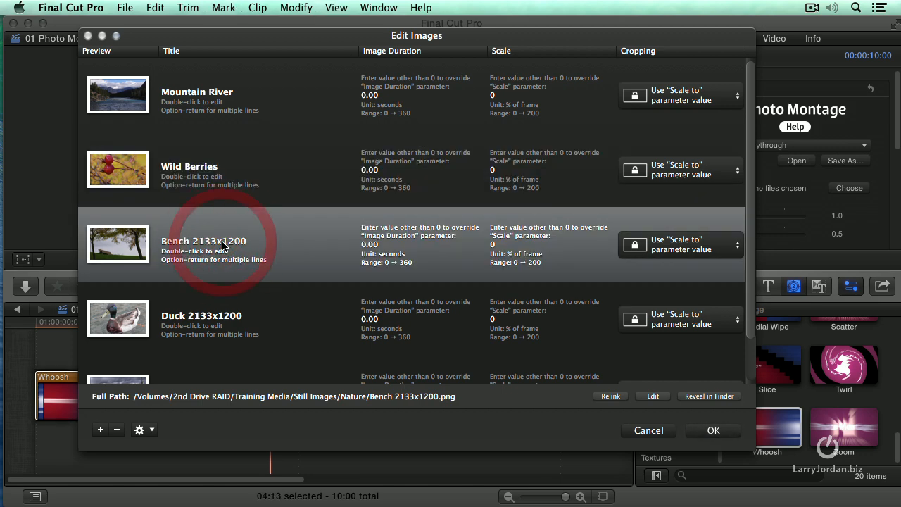
type("Lonely Bench...")
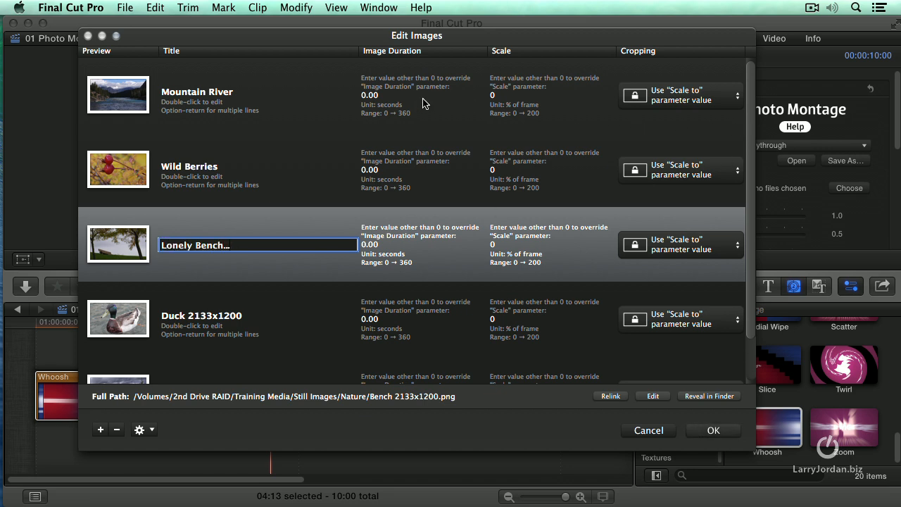
mouse_move(405, 253)
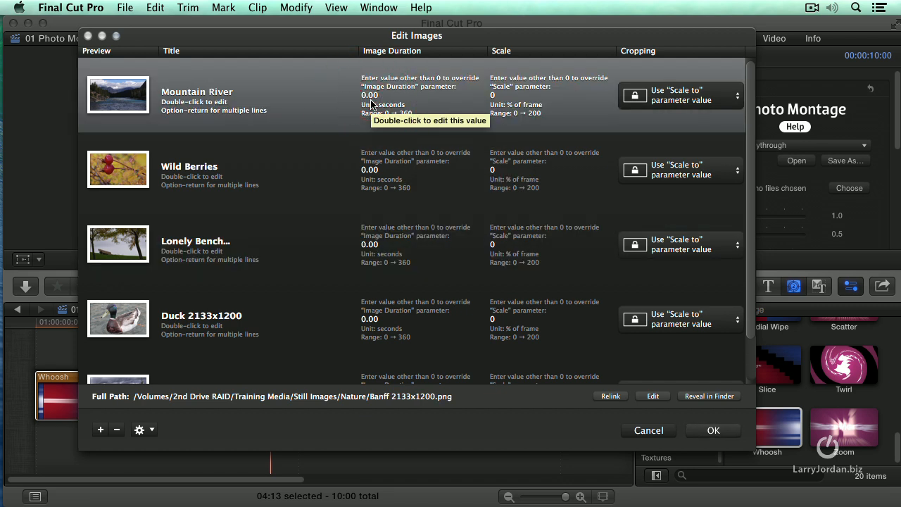
mouse_move(556, 115)
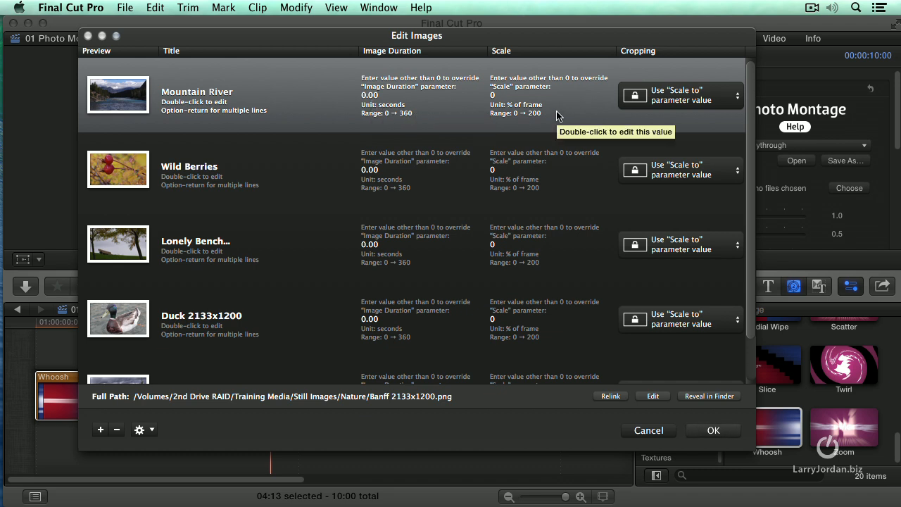
Review the Mountain River image's cropping options without changing them.
left_click(679, 96)
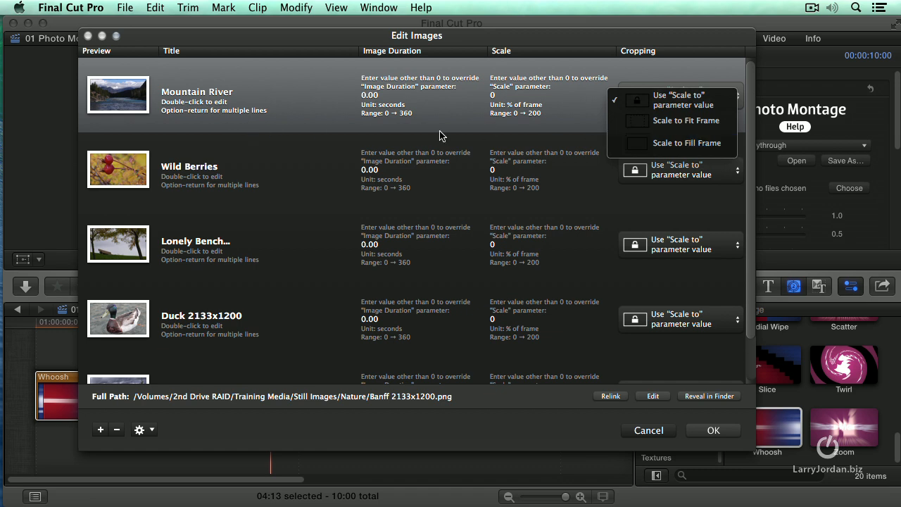
left_click(677, 99)
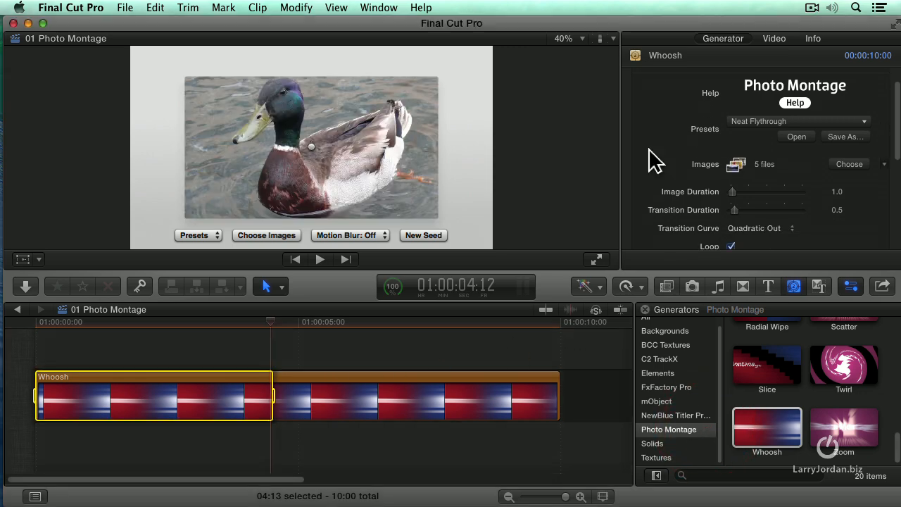
Set Image Duration 2.5 and Transition Duration 1.0, keeping the Quadratic Out curve.
scroll("down", 3)
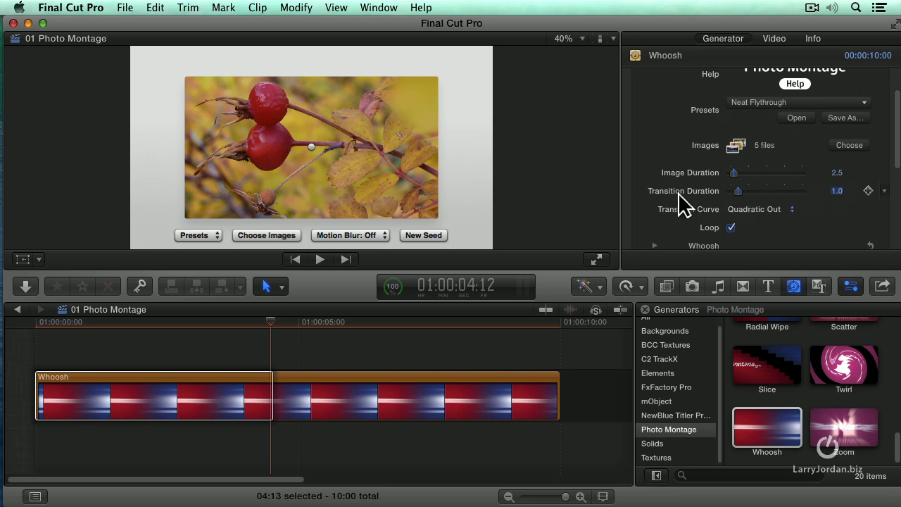
left_click(760, 208)
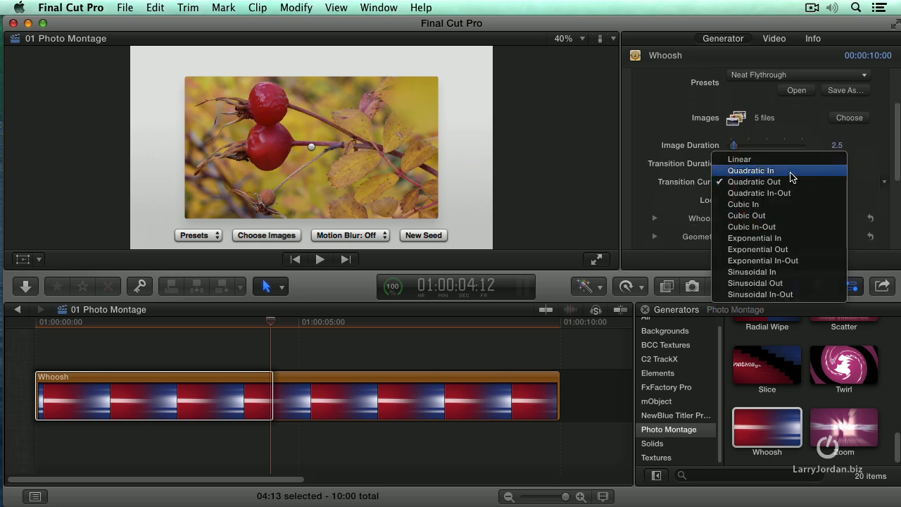
mouse_move(753, 159)
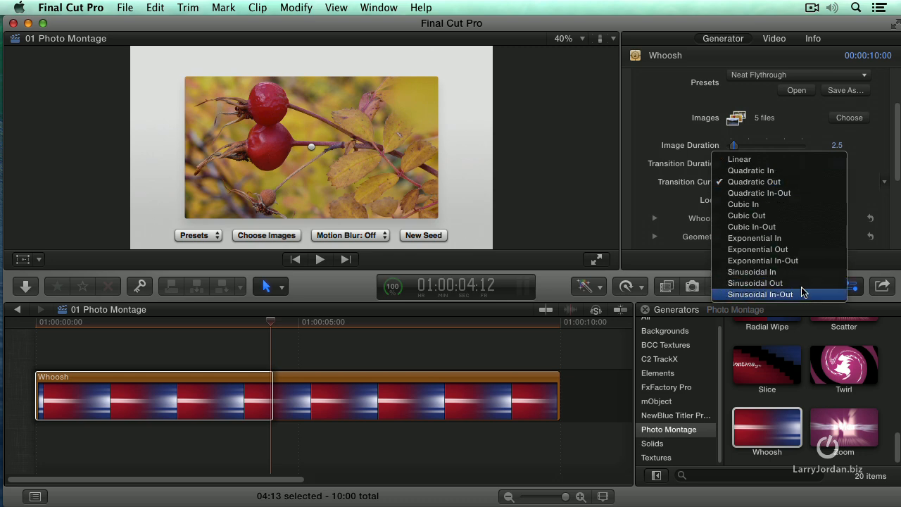
mouse_move(806, 181)
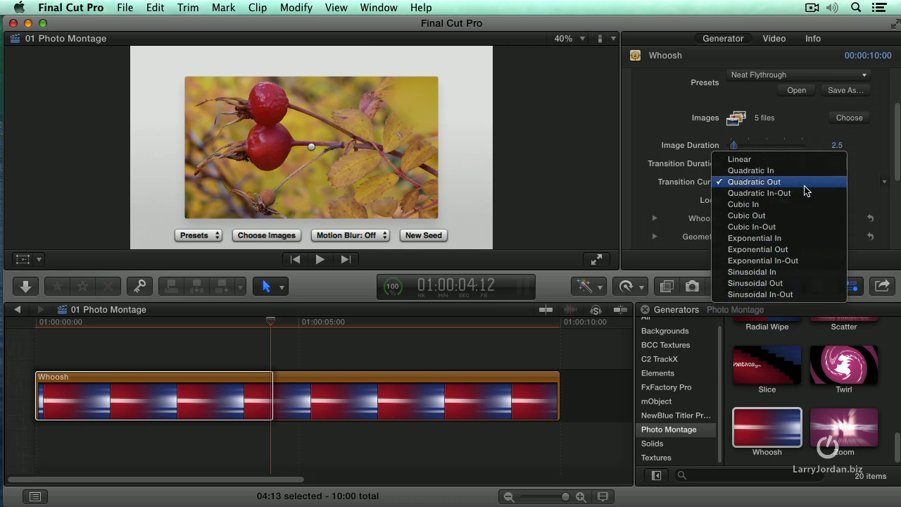
left_click(755, 182)
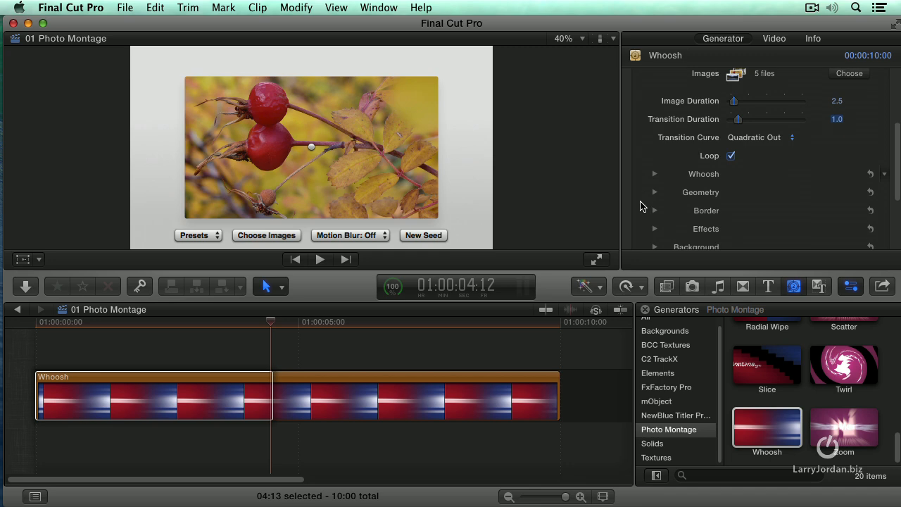
Review the Whoosh motion and Geometry setting groups without changes.
left_click(653, 175)
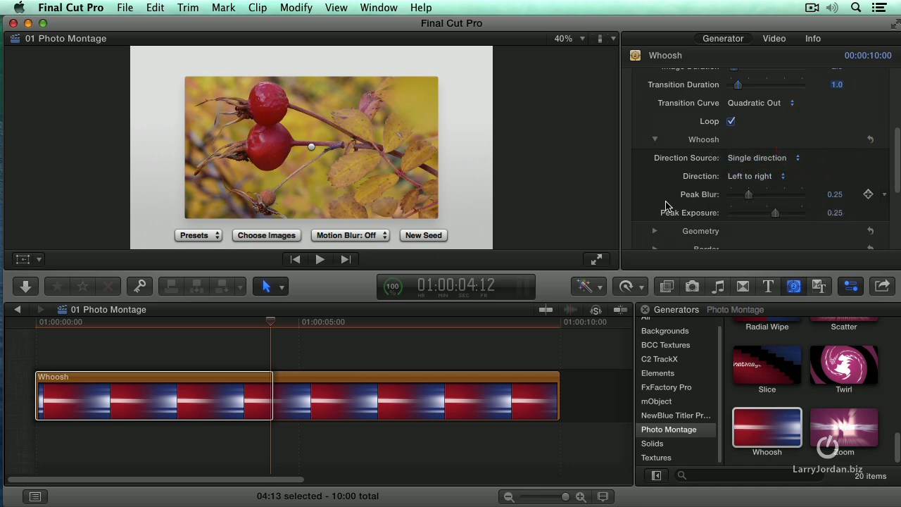
left_click(654, 139)
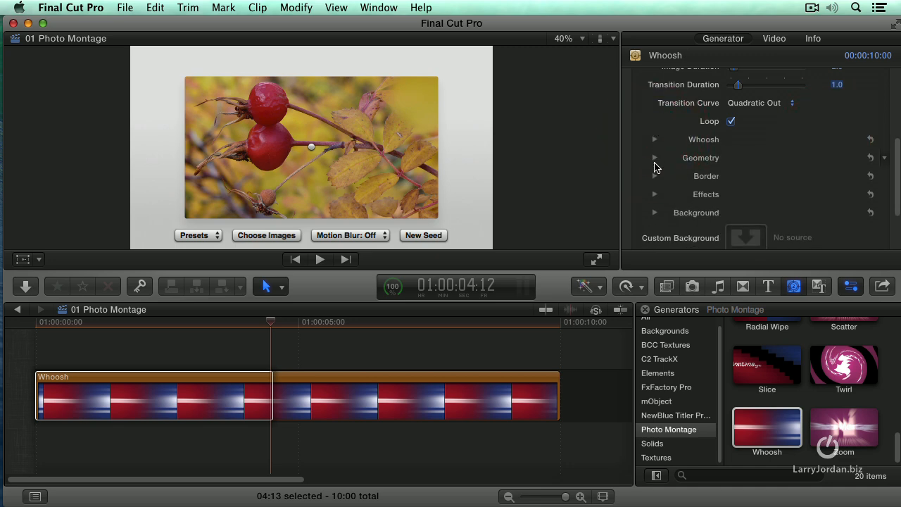
left_click(654, 158)
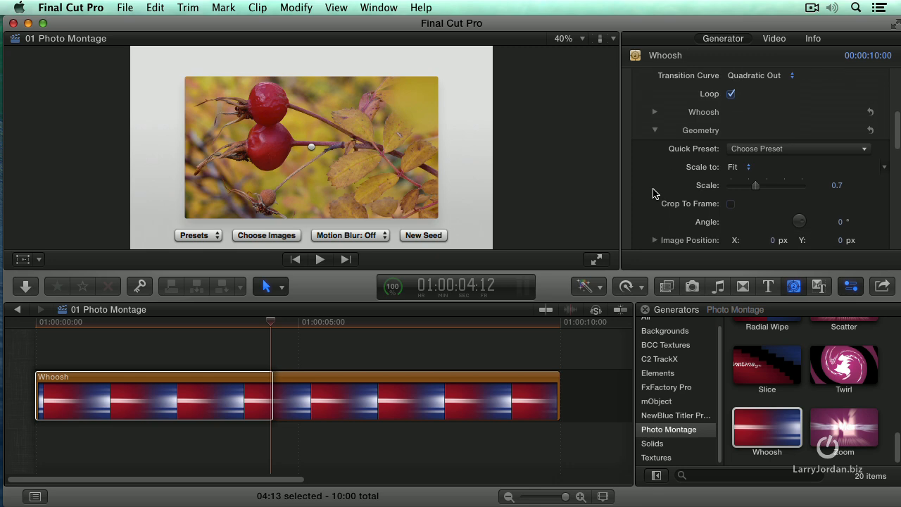
scroll("down", 3)
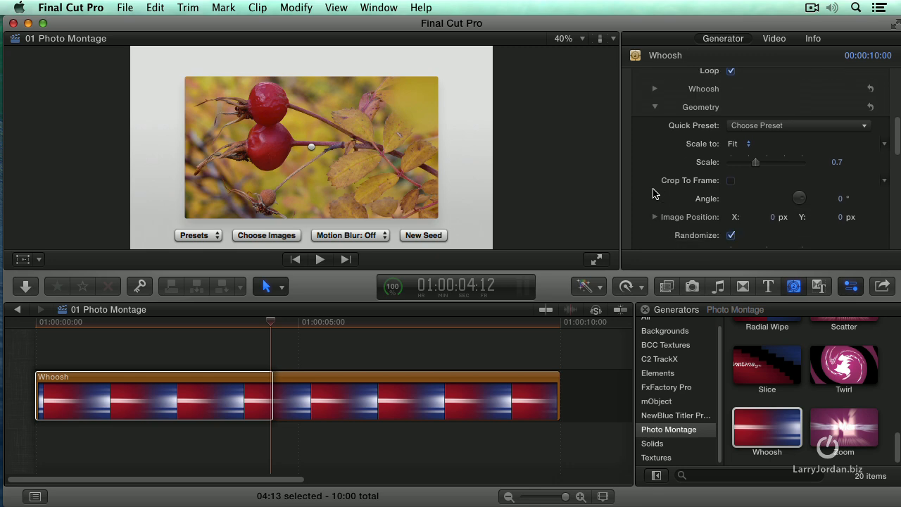
left_click(653, 107)
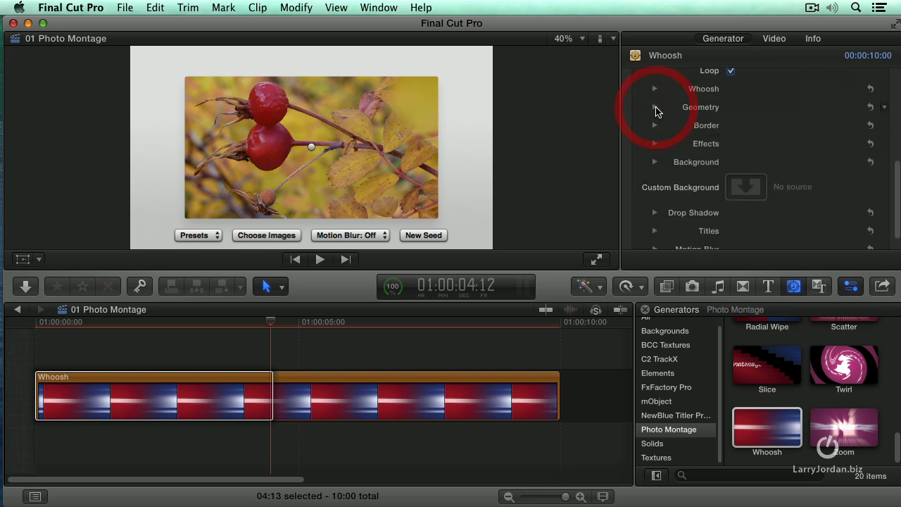
Give the photos a thin white border with about 0.08 margin, leaving the vignette off.
left_click(653, 124)
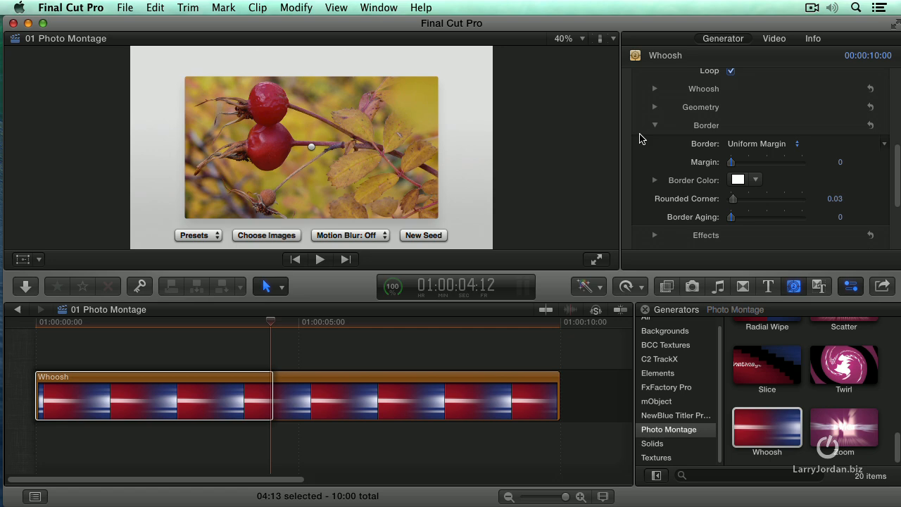
left_click_drag(732, 162, 737, 162)
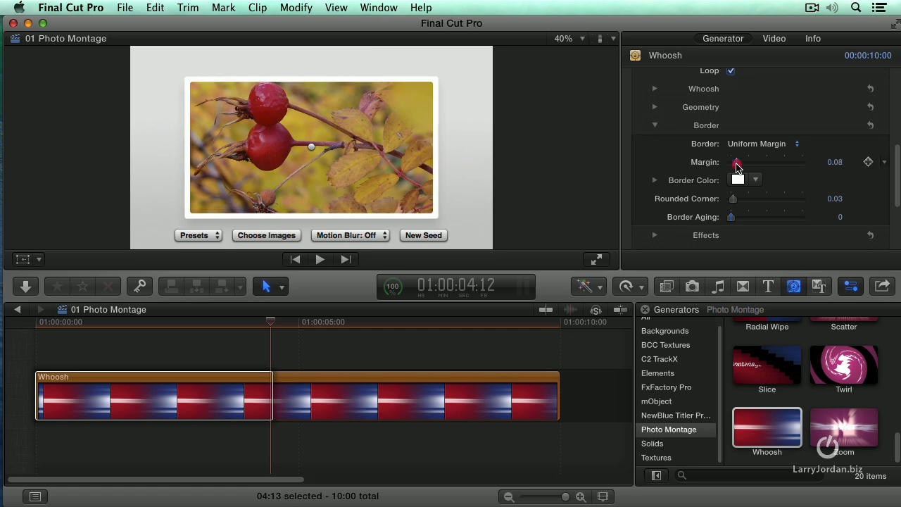
left_click_drag(738, 162, 735, 162)
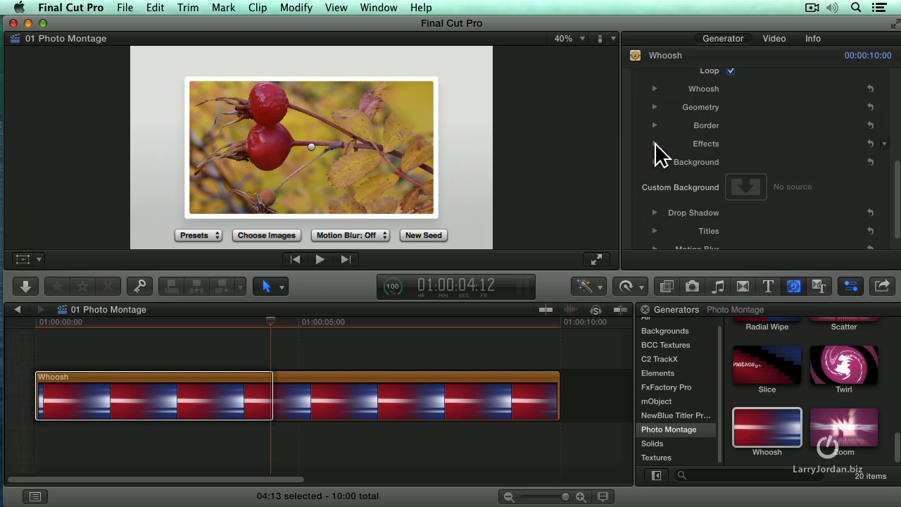
left_click(654, 143)
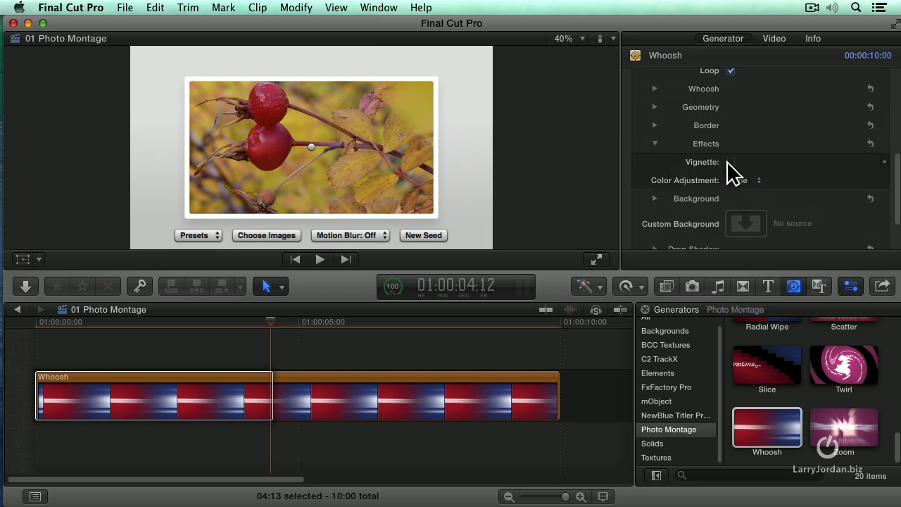
left_click(731, 162)
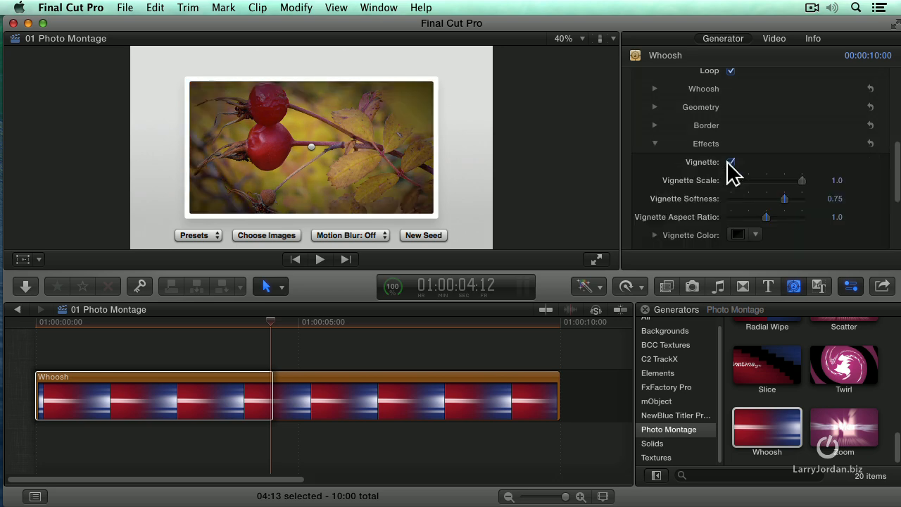
left_click(730, 162)
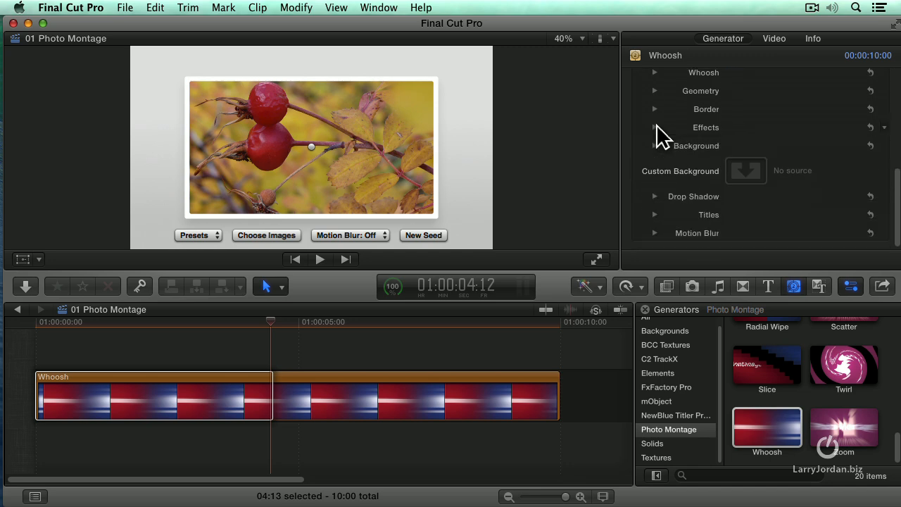
left_click(653, 196)
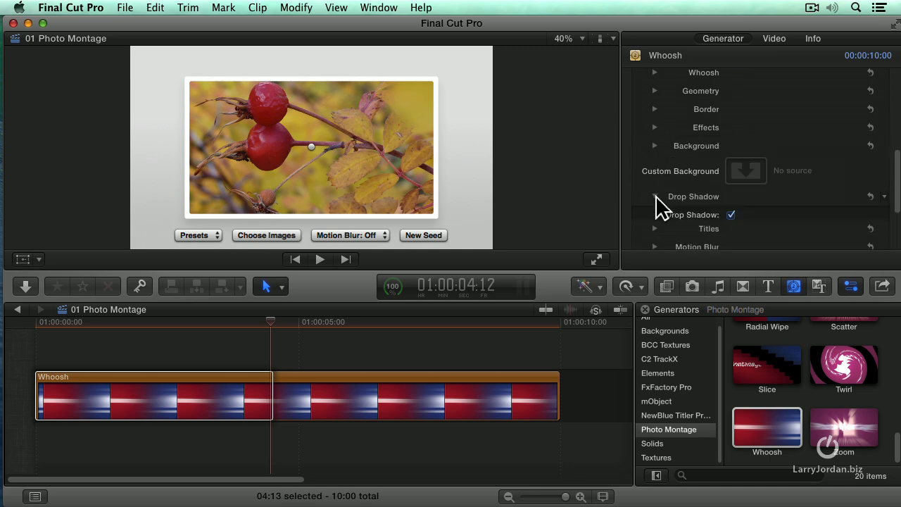
Set the drop shadow to offset X 0.26, Y -0.13, opacity 1.0 and radius 0.16.
left_click(653, 197)
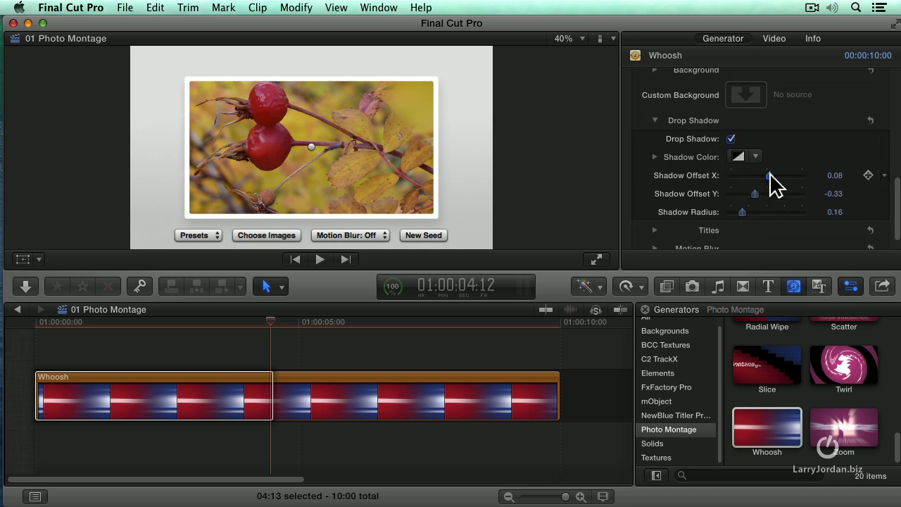
left_click_drag(767, 175, 782, 174)
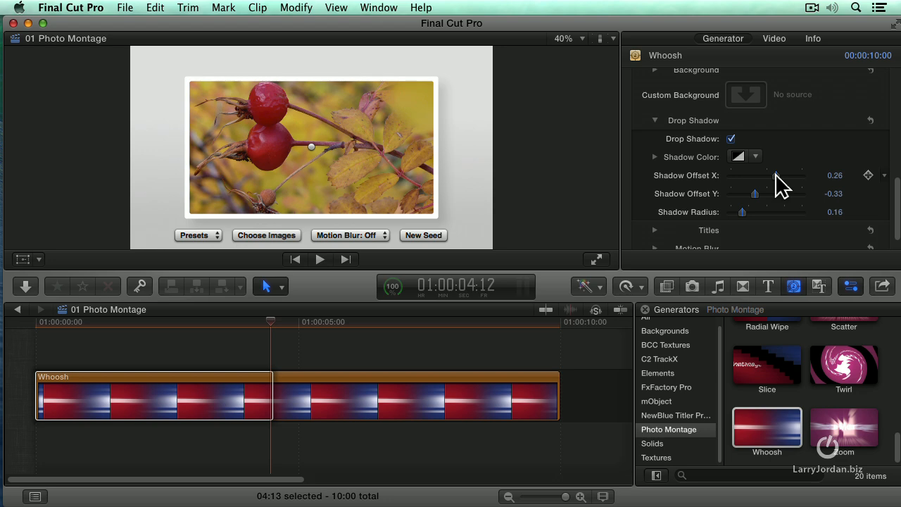
left_click_drag(755, 193, 762, 193)
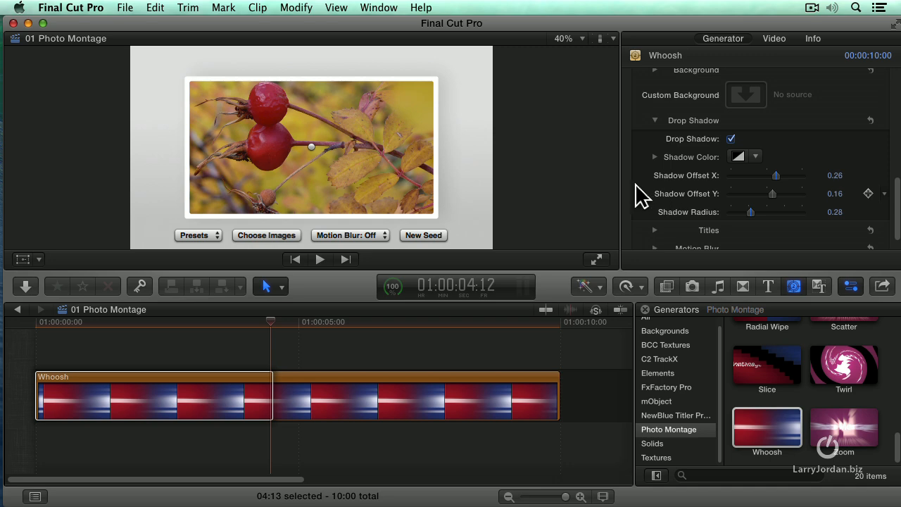
left_click(654, 156)
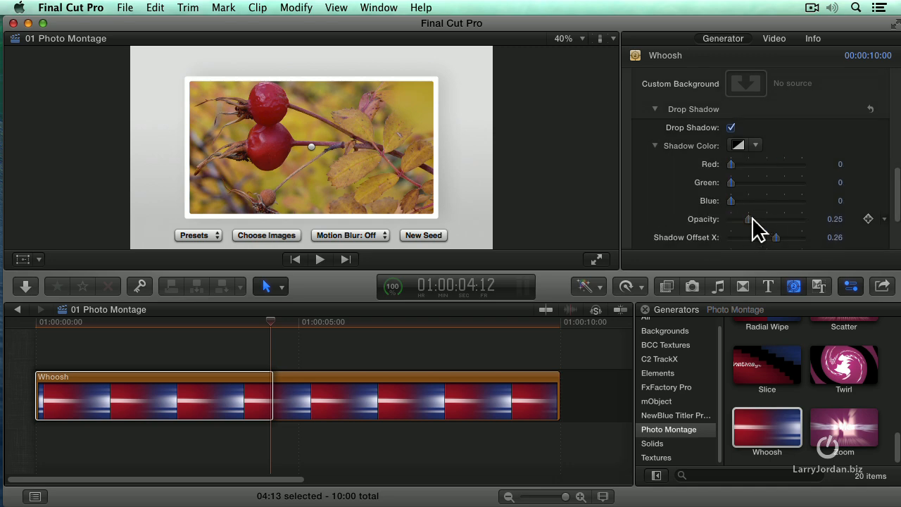
left_click_drag(749, 220, 796, 220)
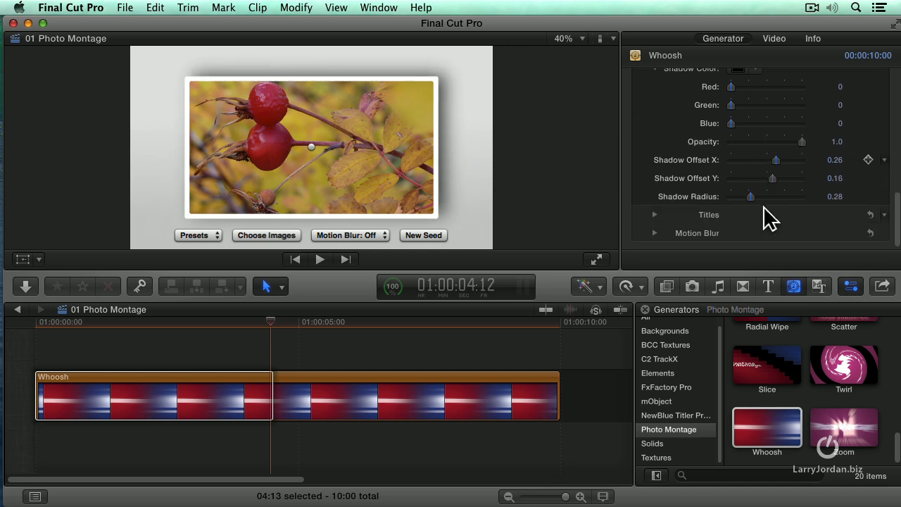
left_click_drag(750, 198, 744, 198)
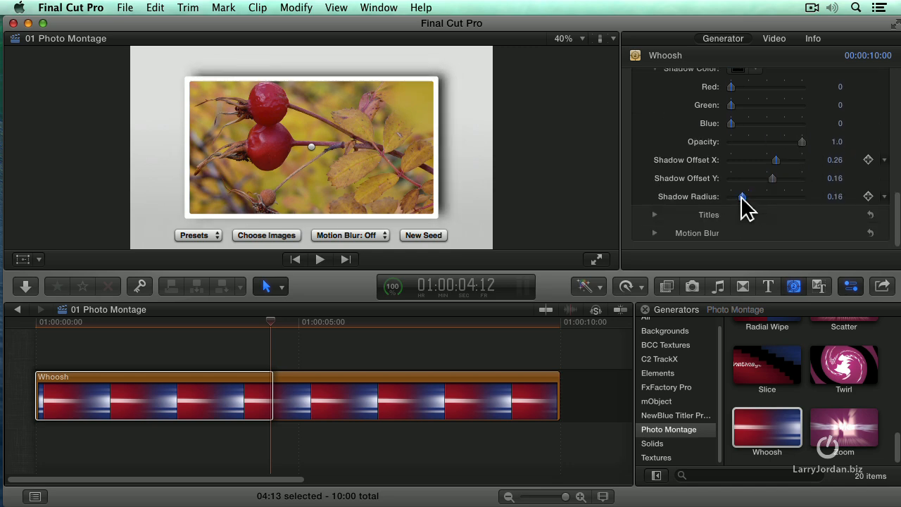
left_click_drag(771, 177, 763, 177)
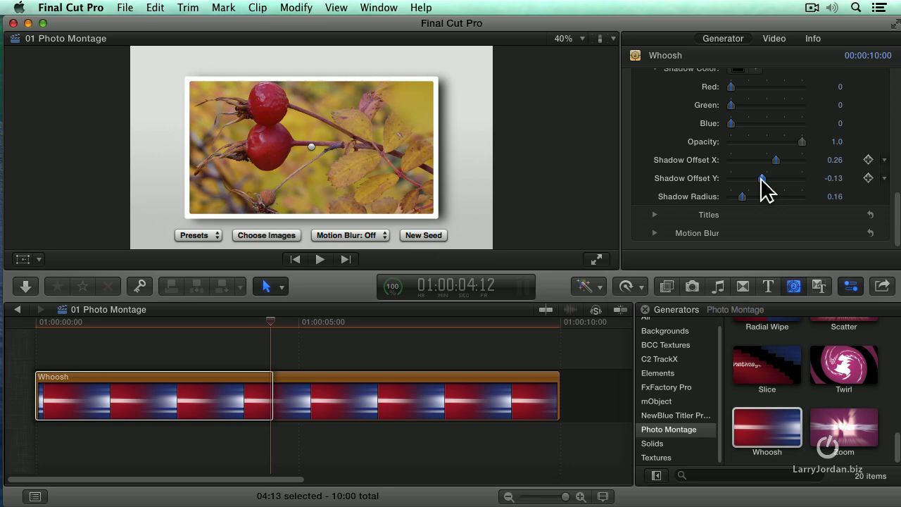
left_click_drag(763, 177, 757, 178)
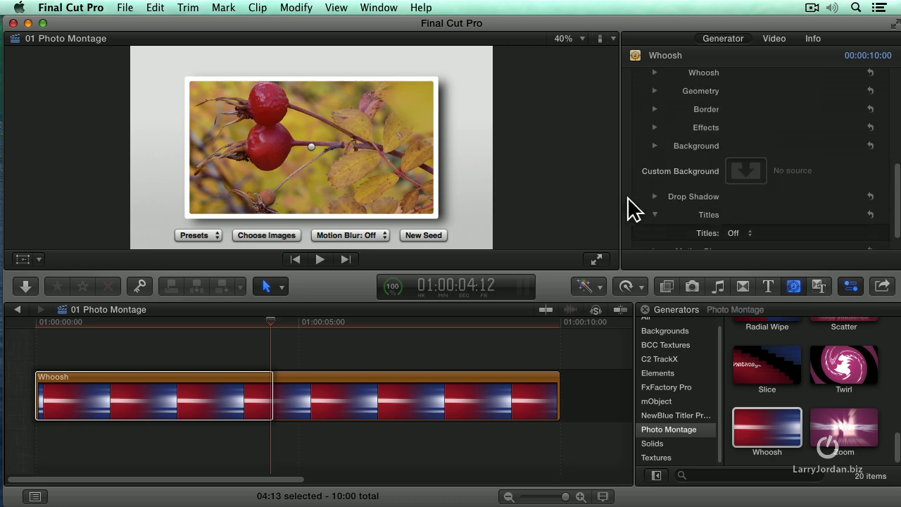
Show titles relative to the frame and set the caption font to bold.
left_click(738, 233)
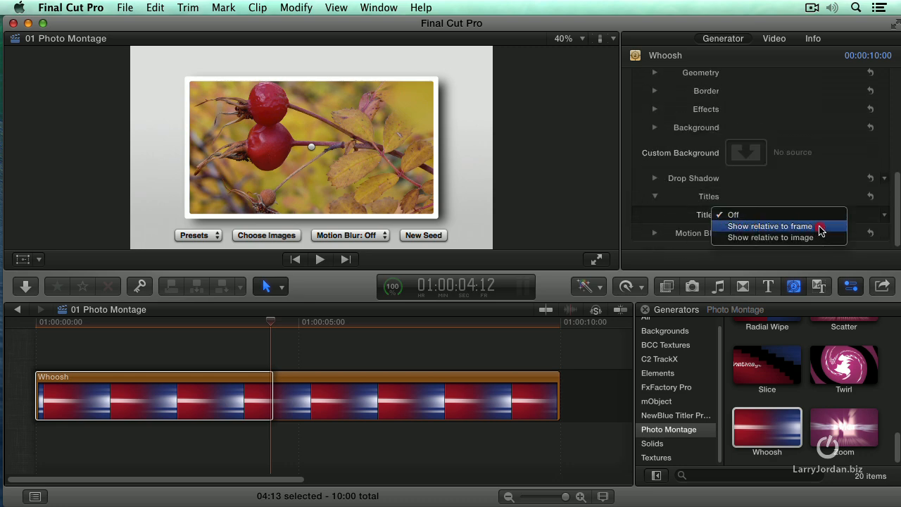
left_click(768, 225)
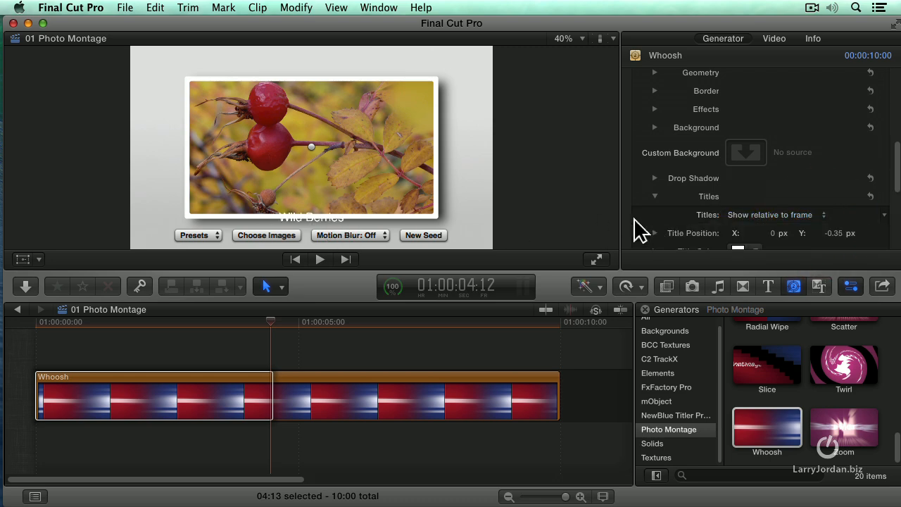
scroll("down", 3)
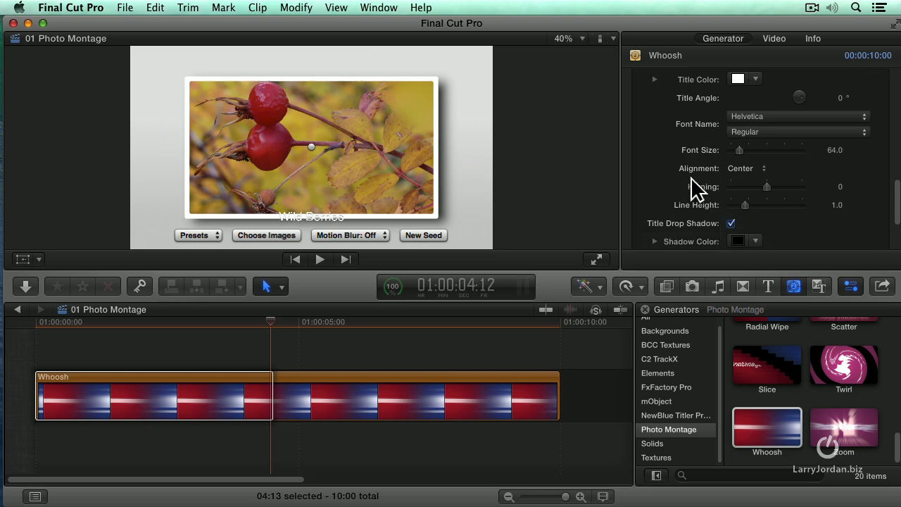
left_click(797, 132)
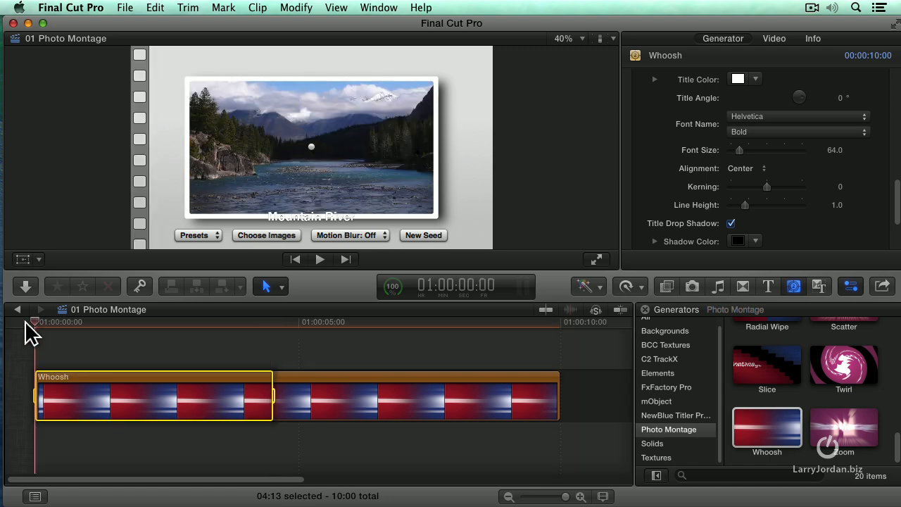
Play the captioned montage from the start and select the whole Whoosh clip.
left_click(318, 259)
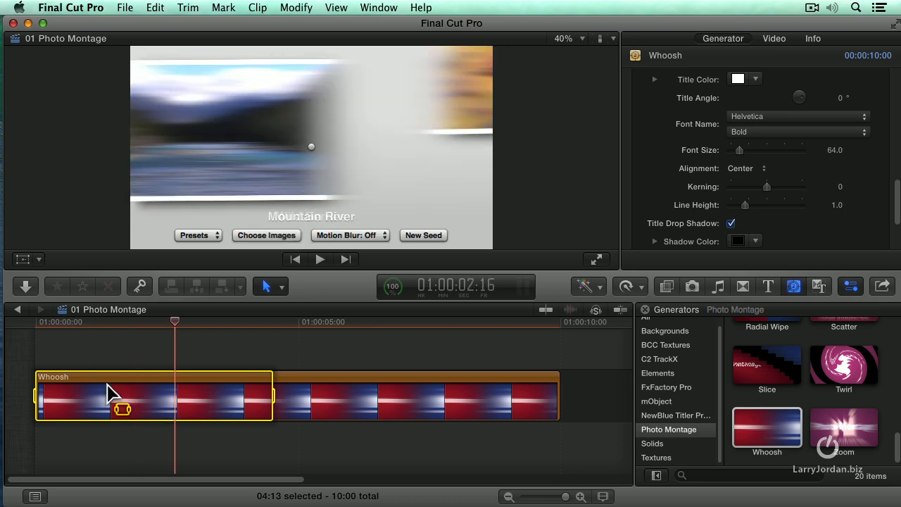
mouse_move(331, 411)
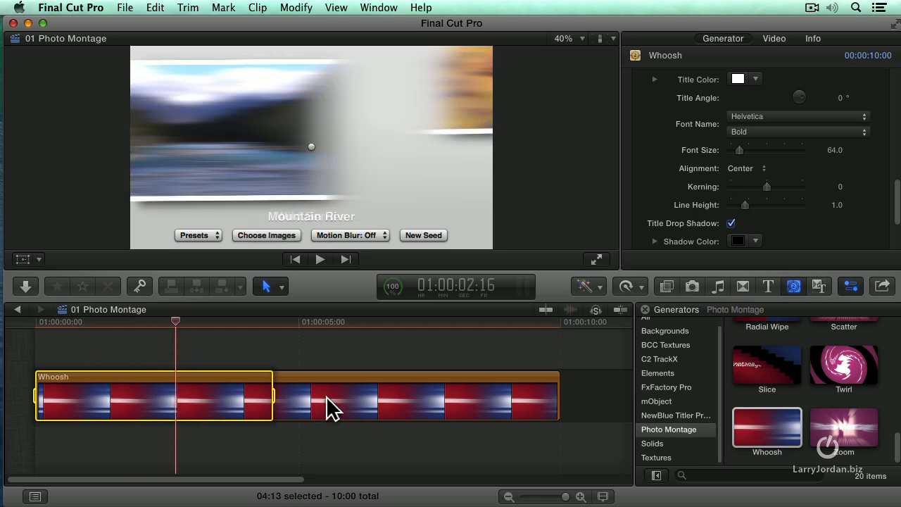
left_click(296, 8)
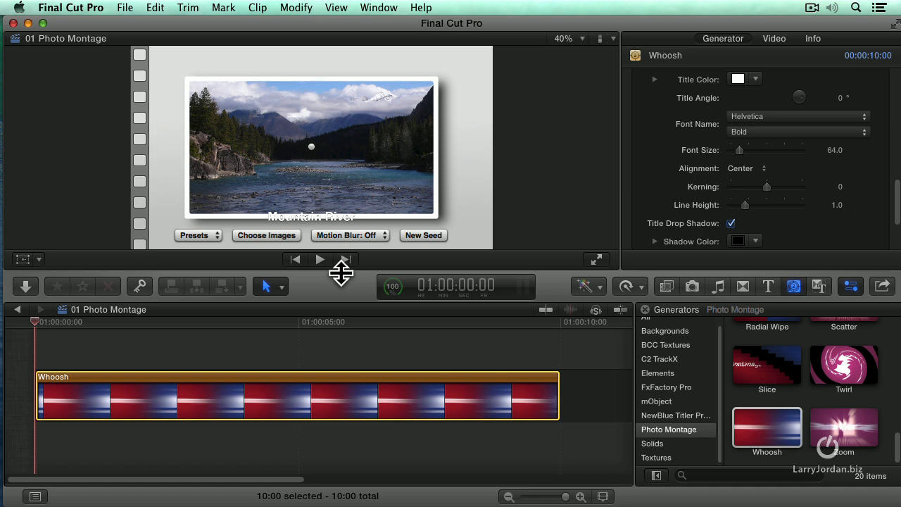
left_click(319, 259)
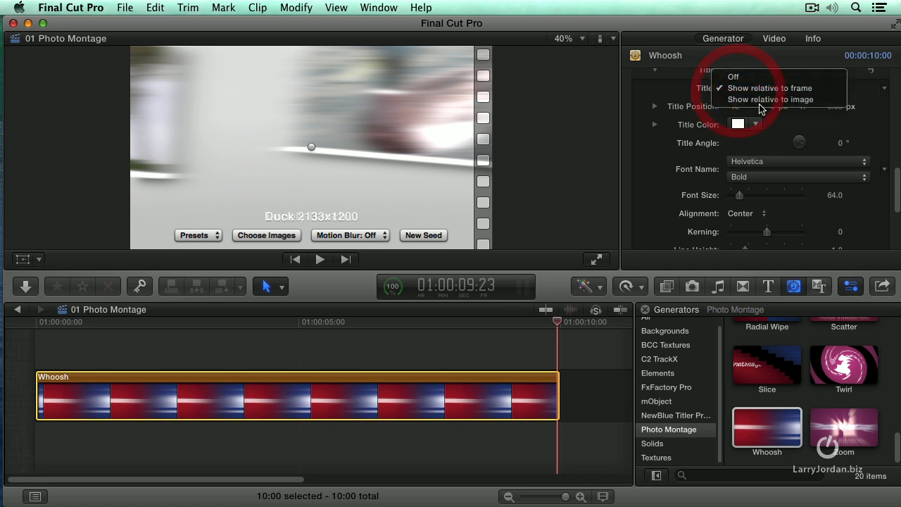
Switch the caption titles to Show relative to image, then clear to an empty timeline.
left_click(768, 98)
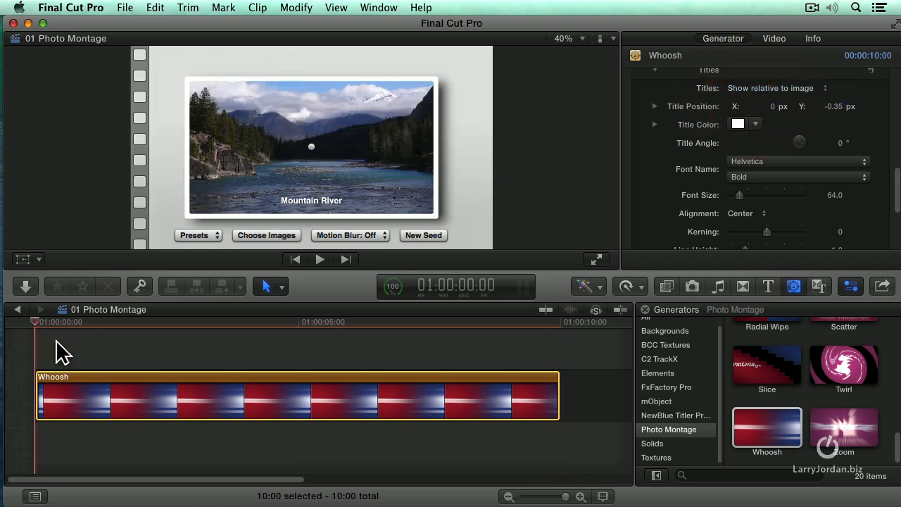
mouse_move(294, 21)
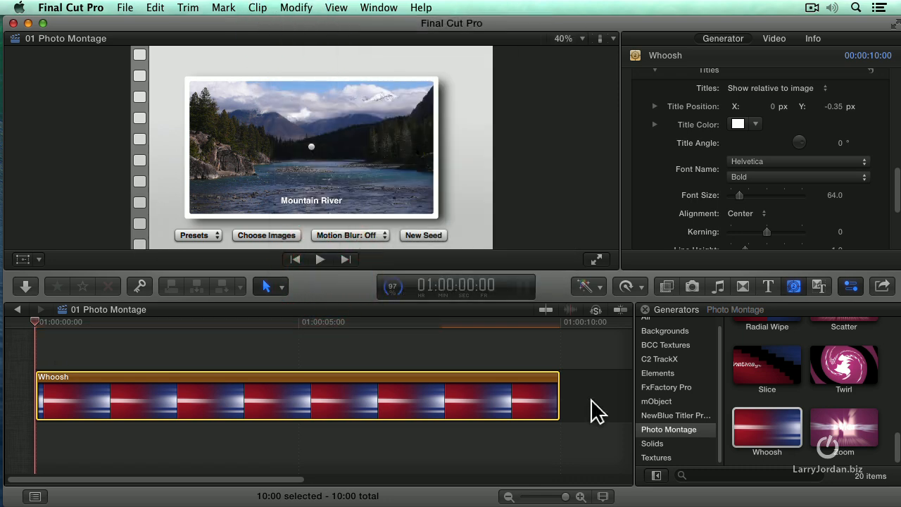
left_click(319, 259)
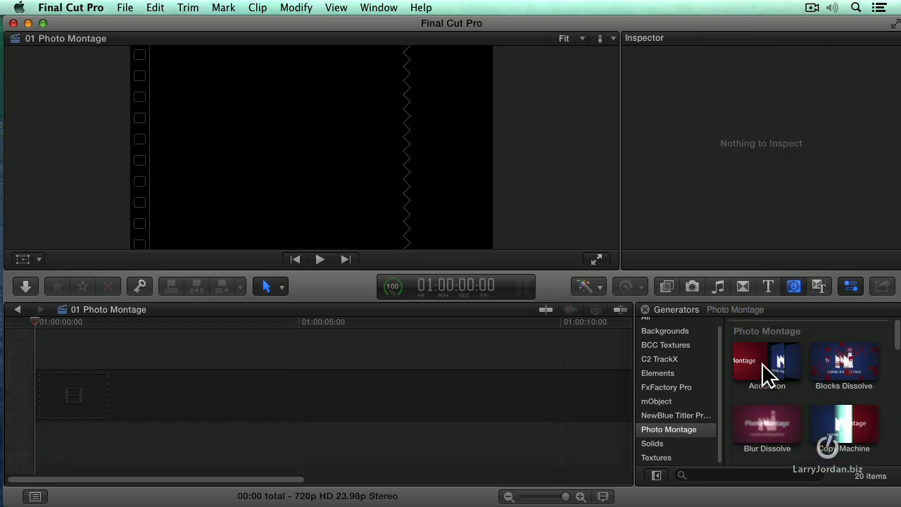
Add the Accordion montage generator, accepting 720p HD 23.98p video properties.
left_click(766, 361)
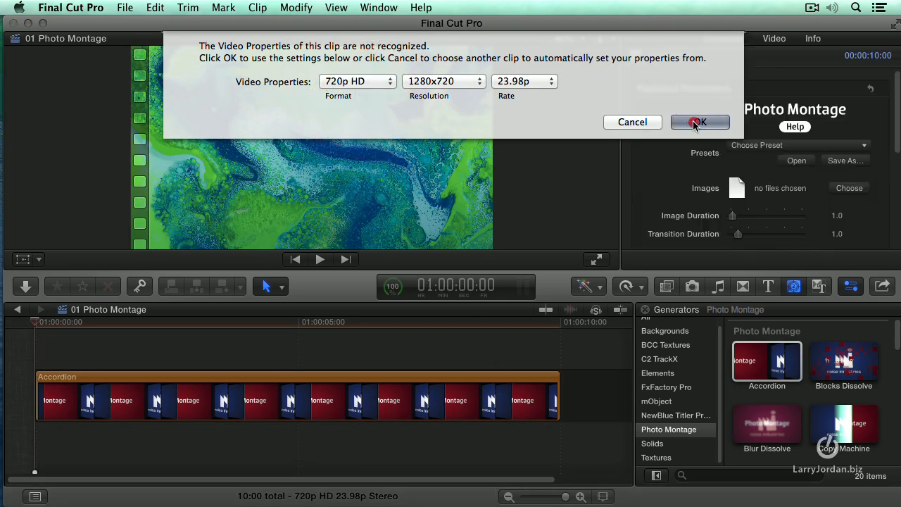
left_click(698, 121)
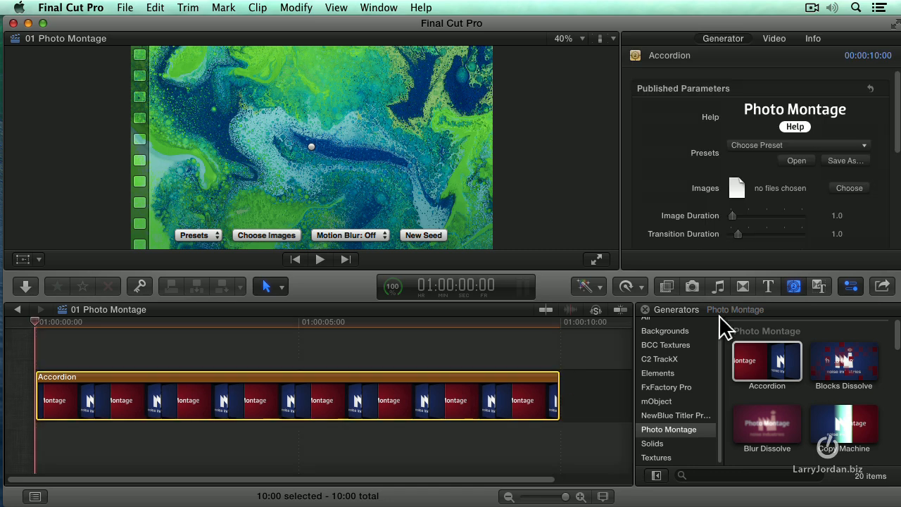
left_click(797, 145)
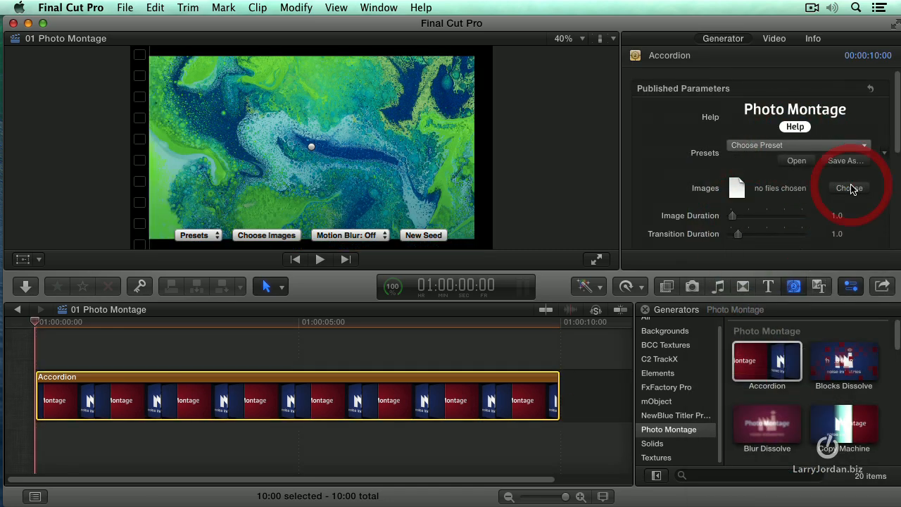
Choose the Nature stills (Banff, Bench, Berries, Duck) as the Accordion montage images.
left_click(848, 188)
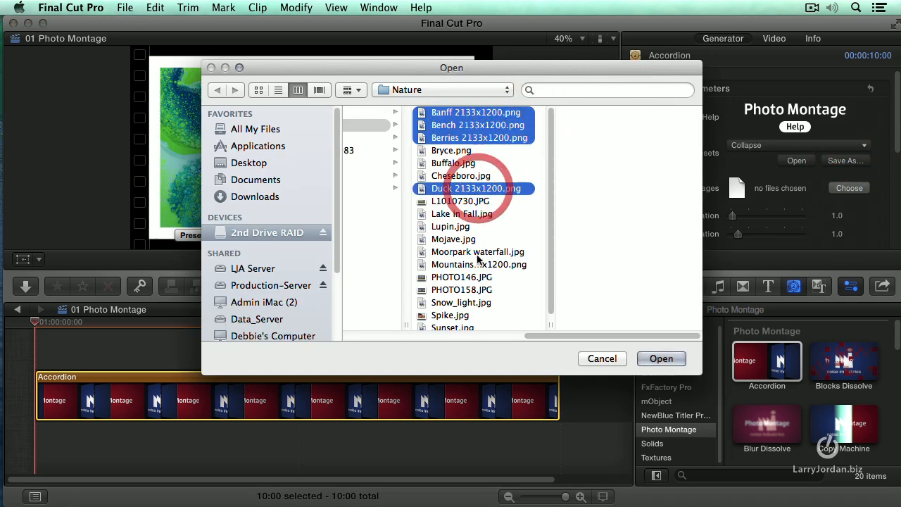
left_click(660, 359)
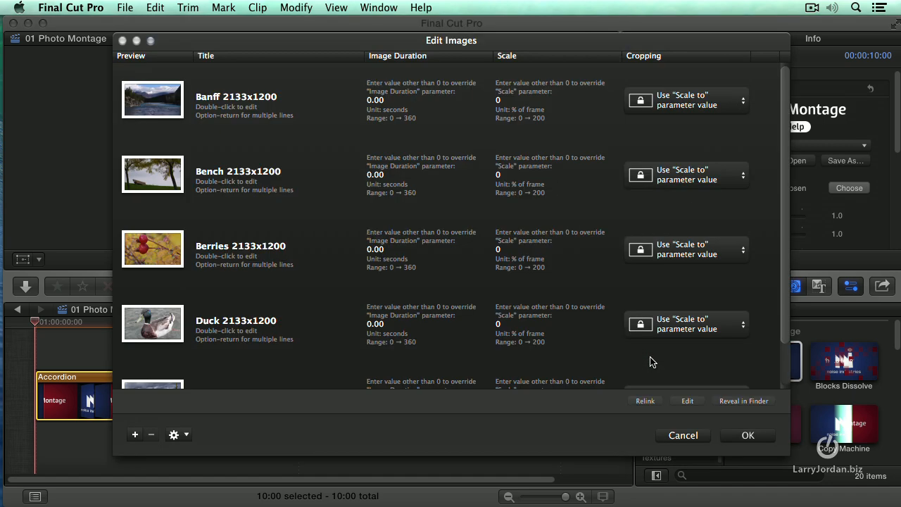
mouse_move(730, 400)
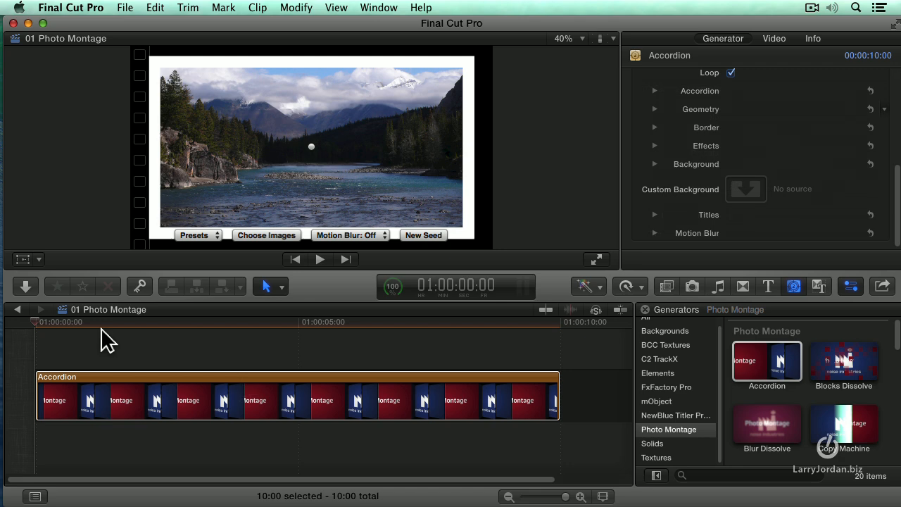
mouse_move(194, 344)
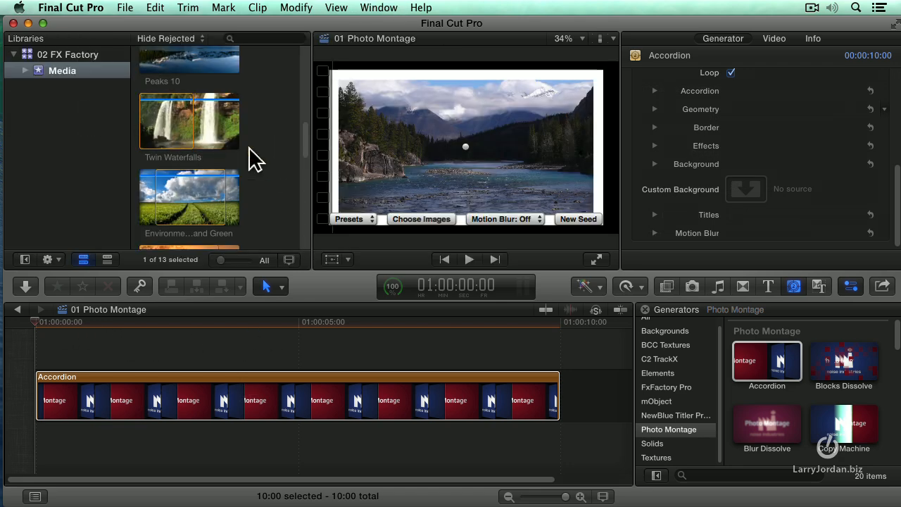
Place the Retro texture generator beneath the Accordion clip as its background, keeping Accordion selected.
scroll("down", 3)
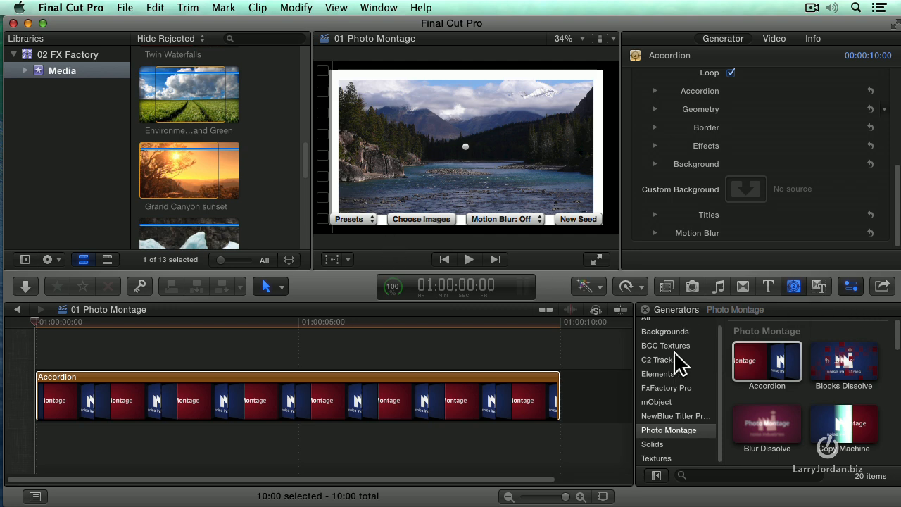
left_click(656, 458)
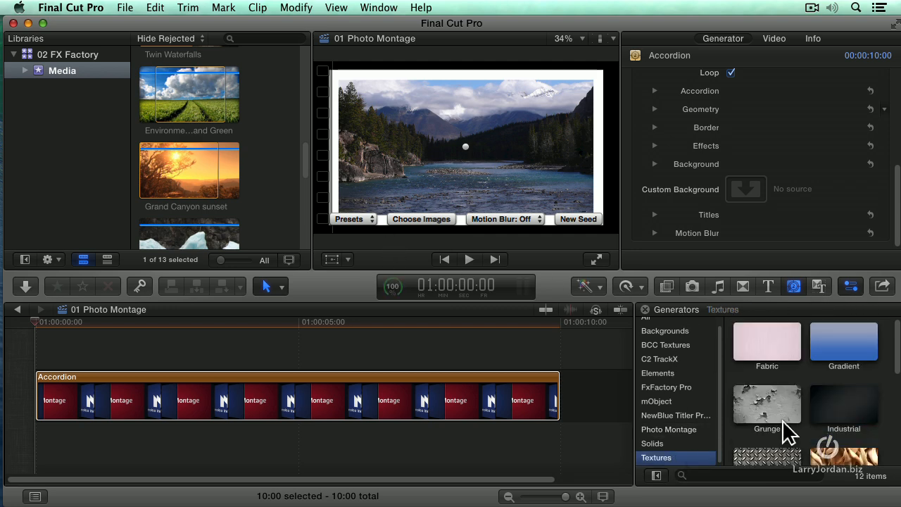
scroll("down", 3)
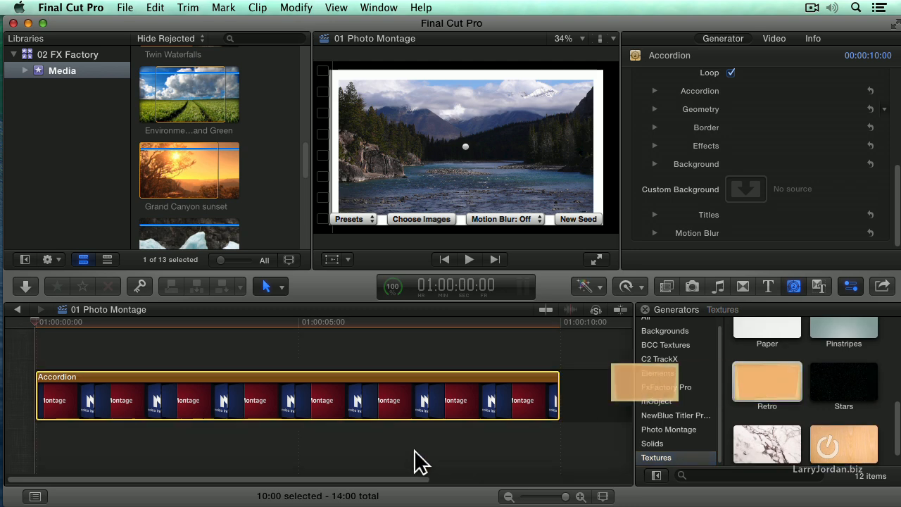
left_click_drag(765, 383, 518, 450)
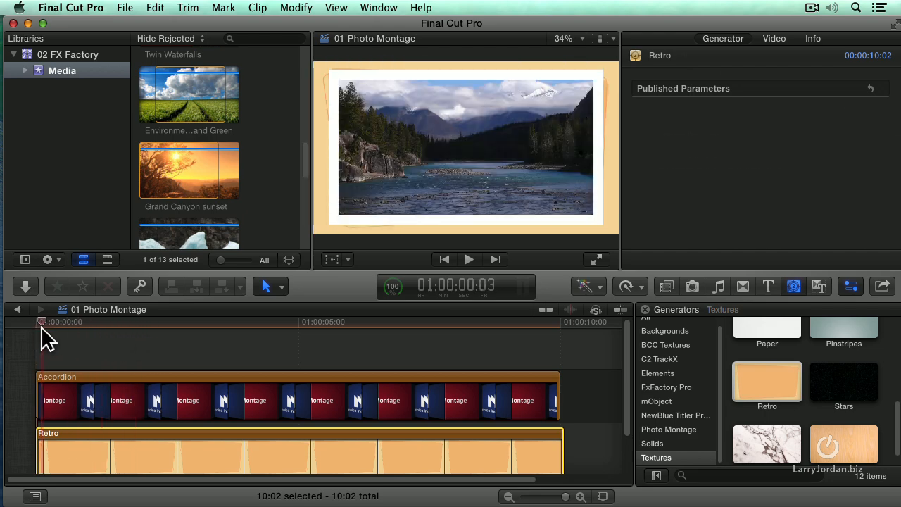
left_click(296, 394)
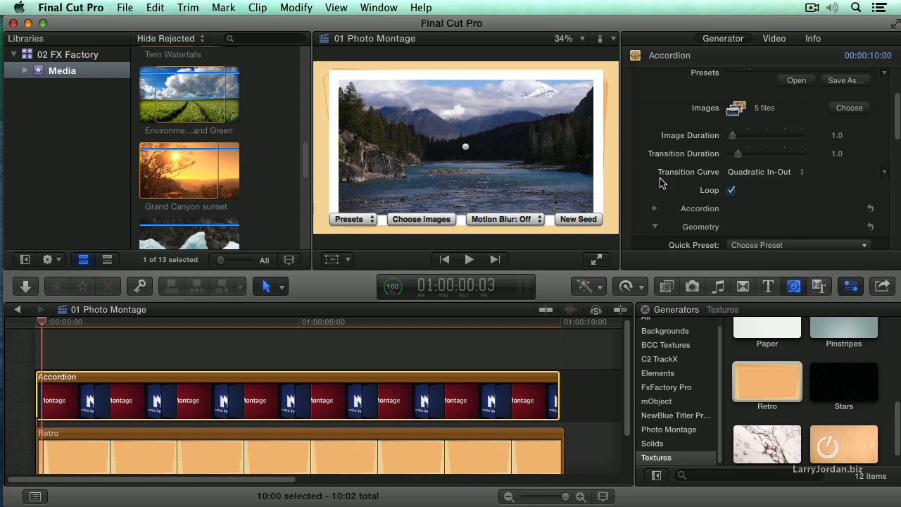